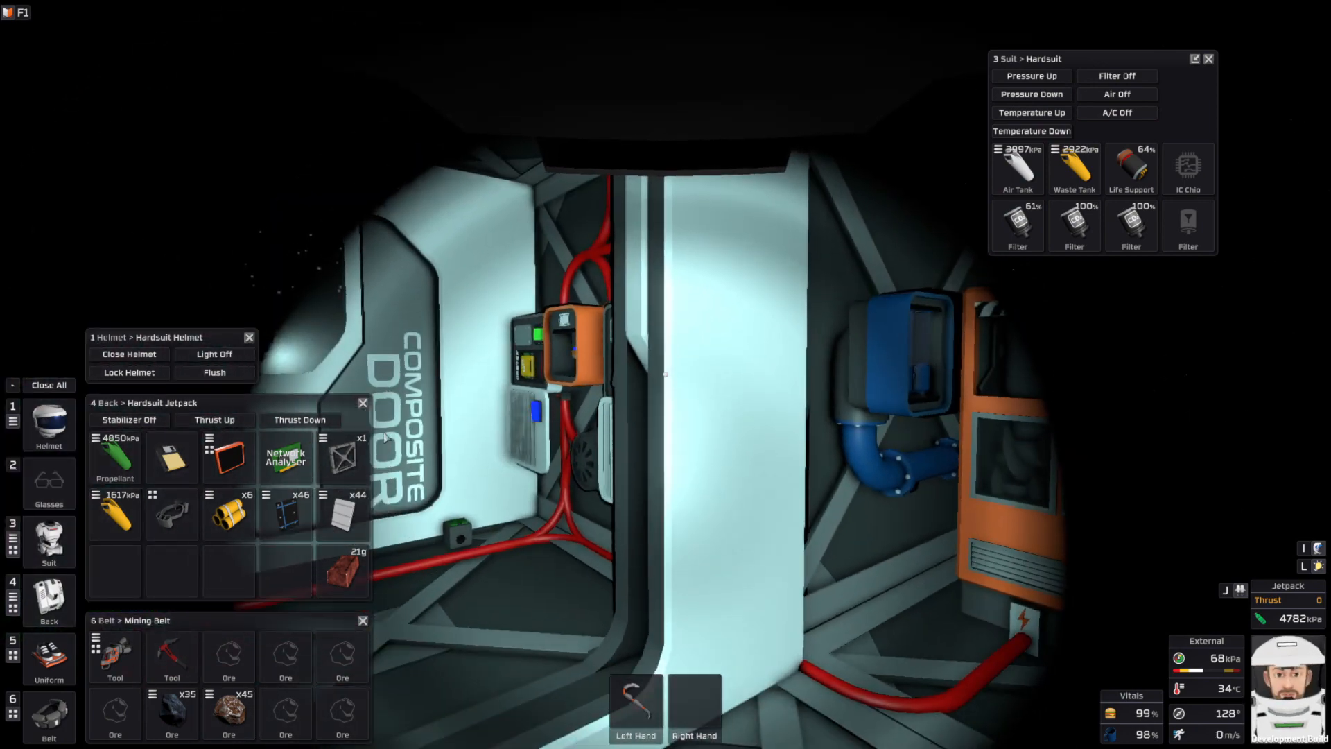
- Walk out past the composite door to the Autolathe Mk I
{"action": "left_click", "coordinate": [129, 355]}
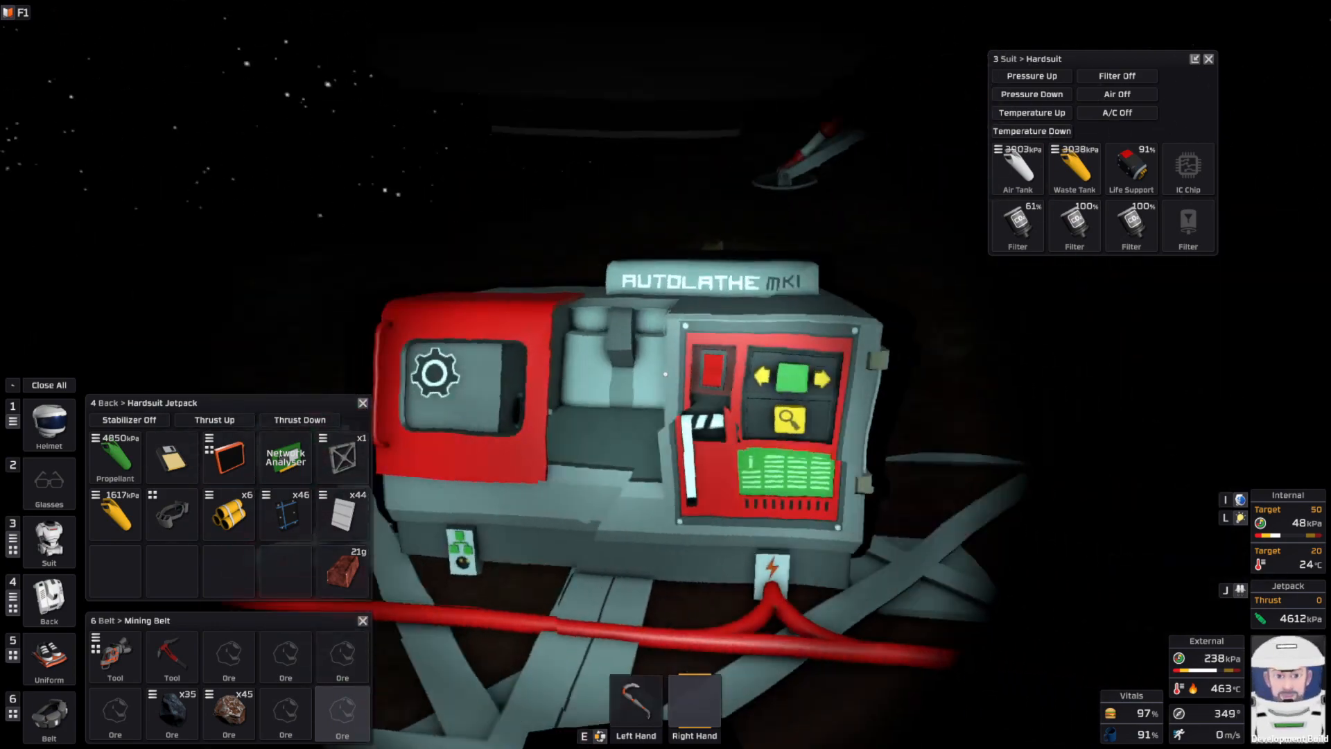
- Search the Autolathe recipes with 'ee' and select Kit (Electronics Printer)
{"action": "left_click", "coordinate": [788, 423]}
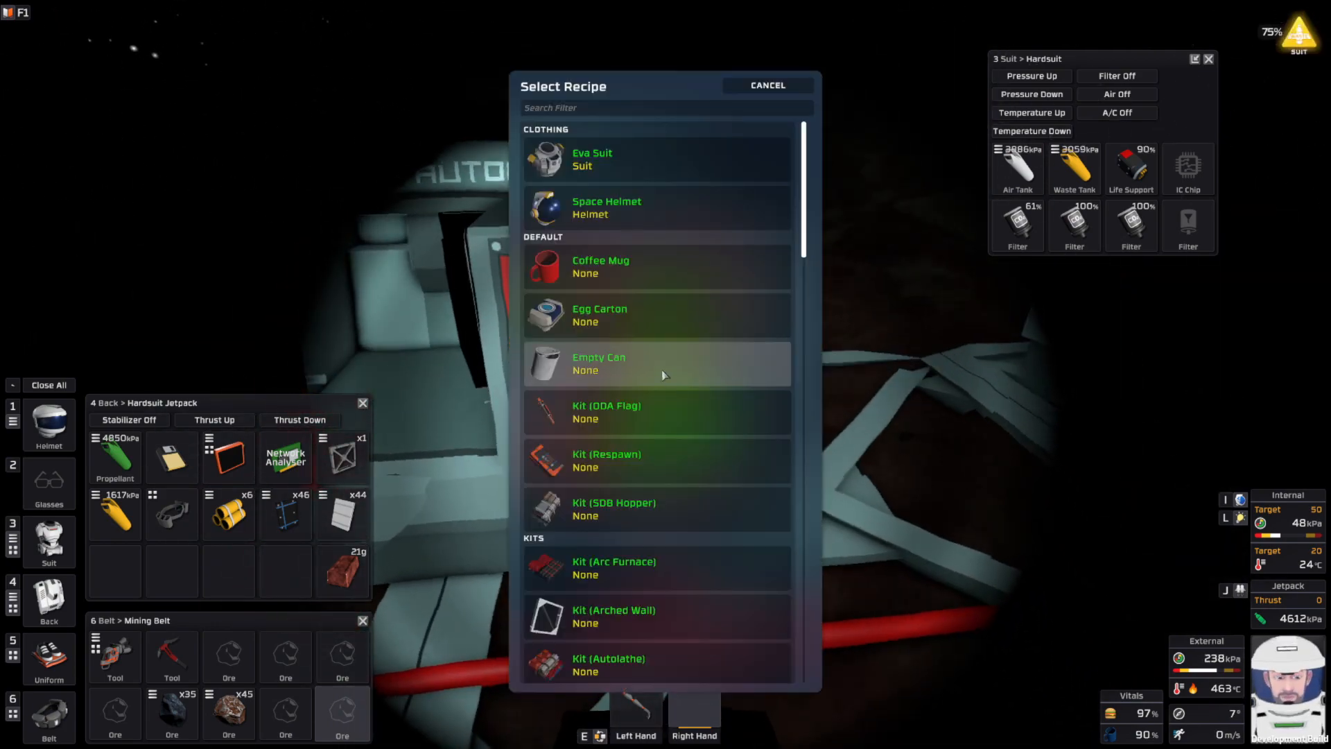
{"action": "type", "text": "ee"}
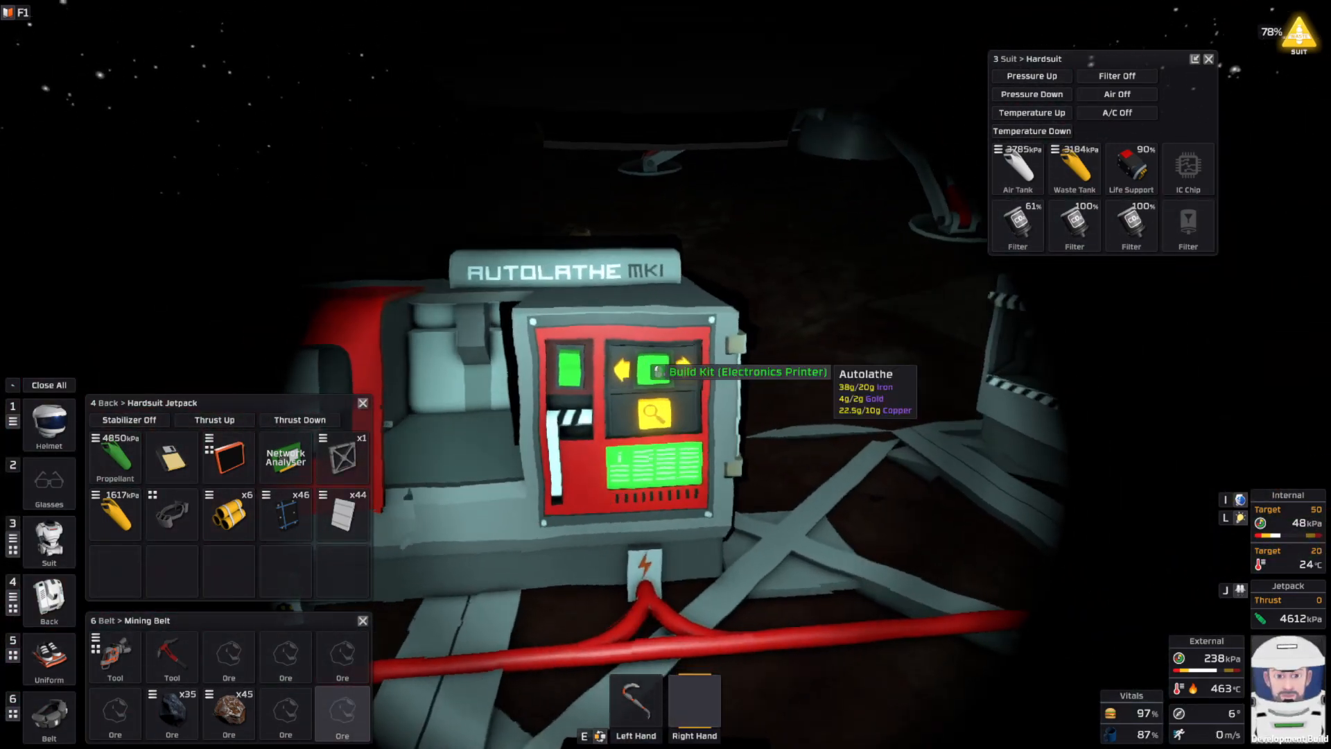
{"action": "mouse_move", "coordinate": [666, 374]}
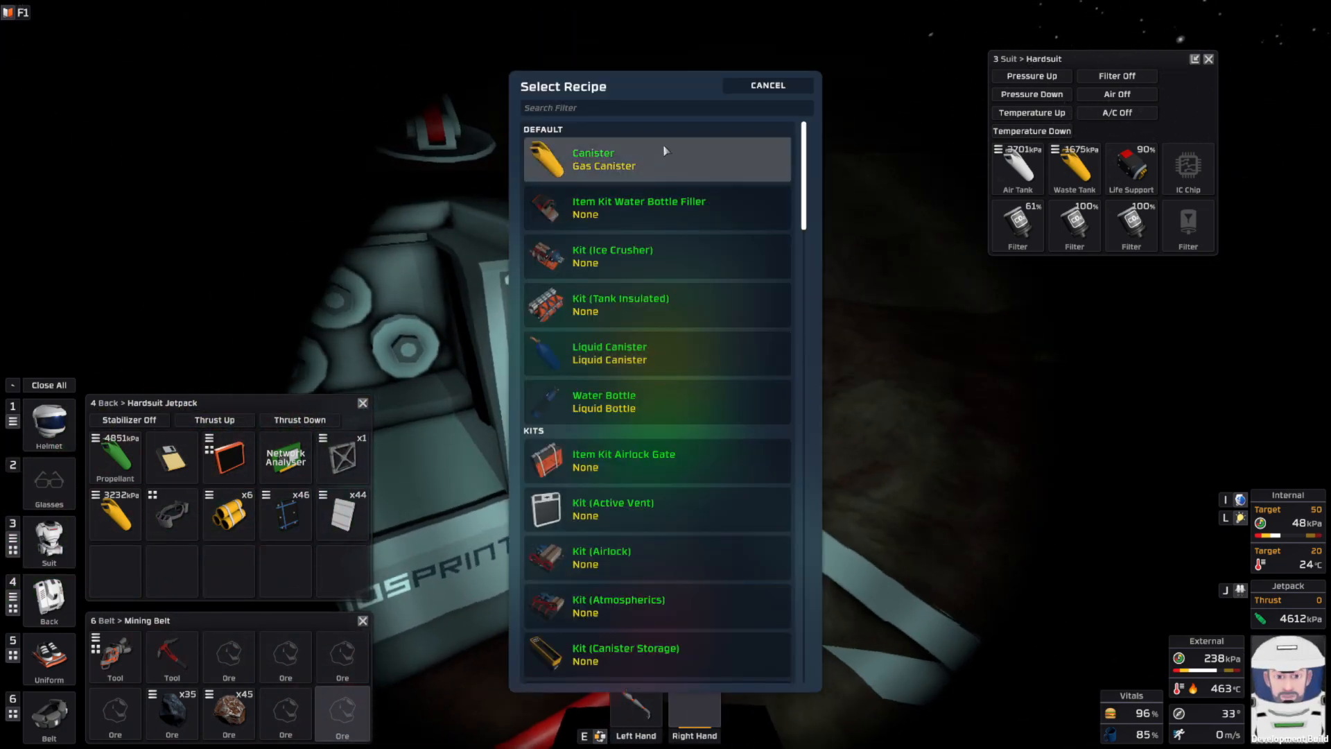
- Filter the pipe bender's recipe list with 'pipe' to find pipe items
{"action": "type", "text": "pipe"}
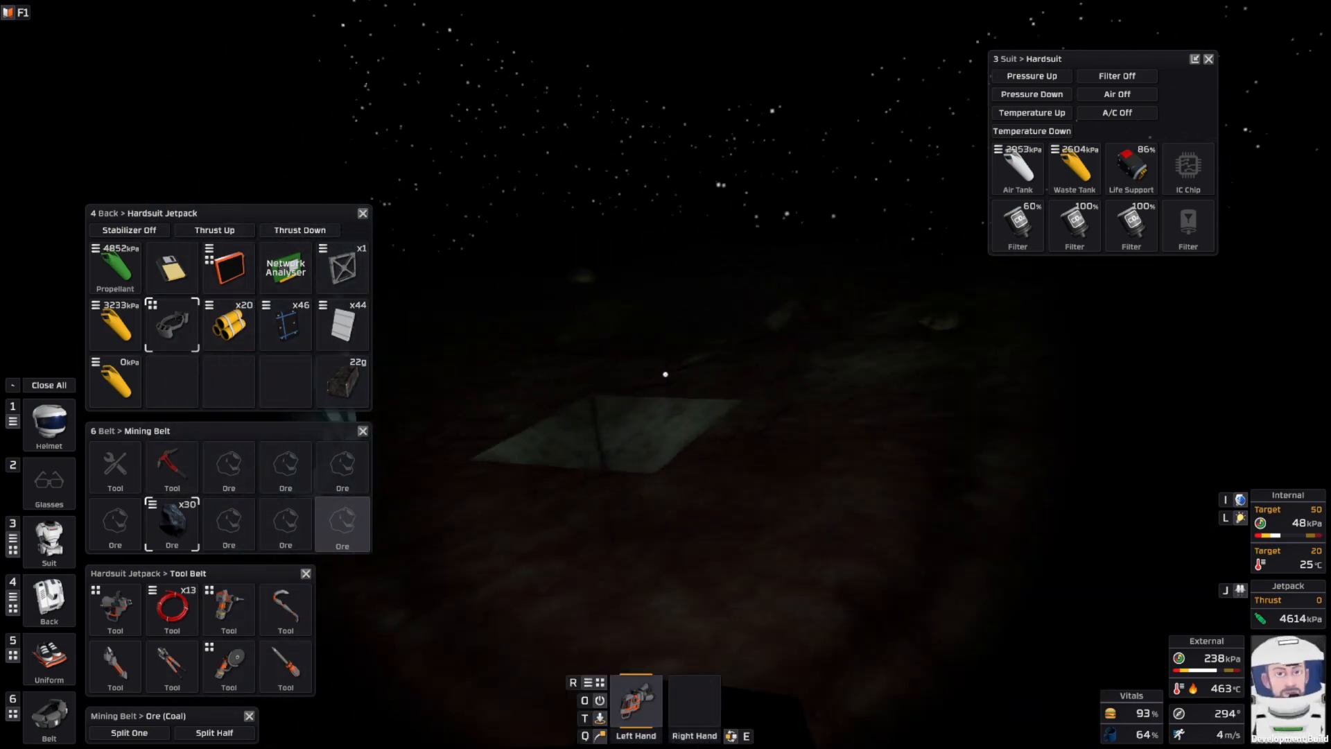
{"action": "mouse_move", "coordinate": [665, 373]}
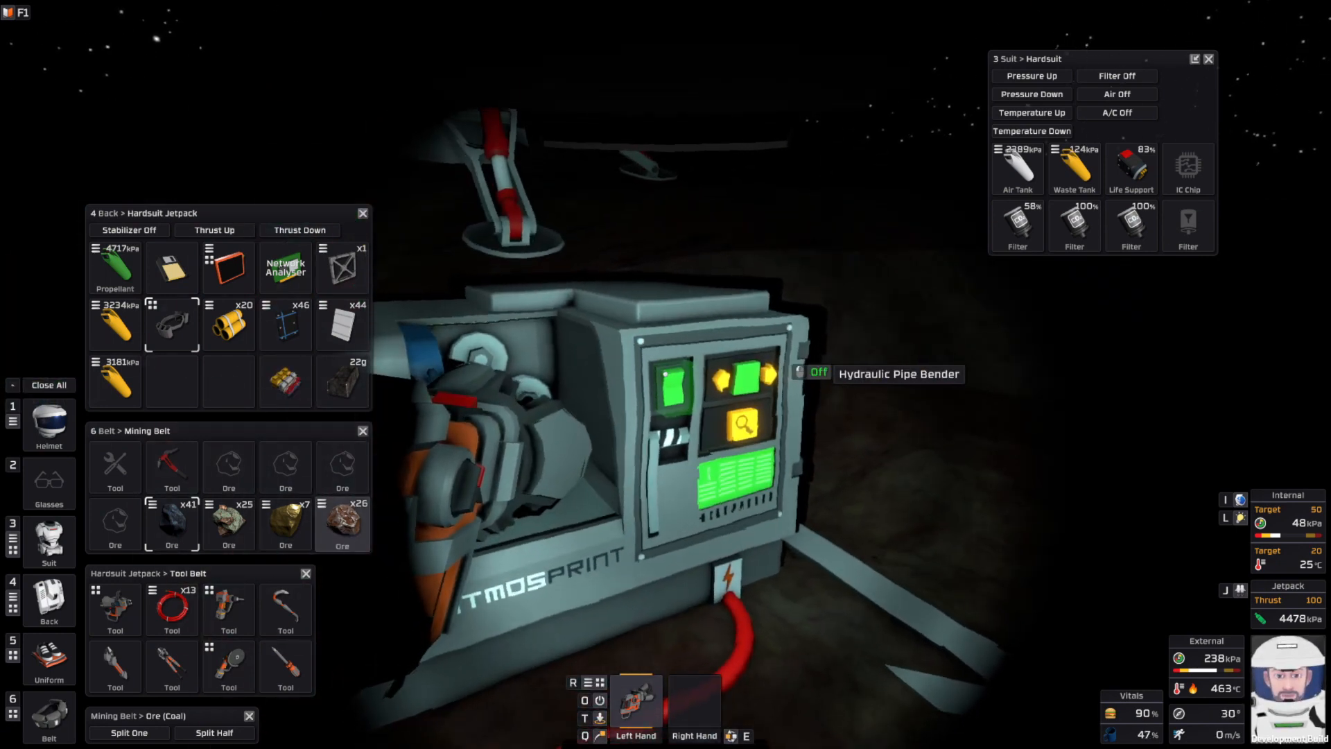
- Search 'pass' on the pipe bender, pick Cable Coil on the Autolathe, and head to the generator
{"action": "left_click", "coordinate": [741, 423]}
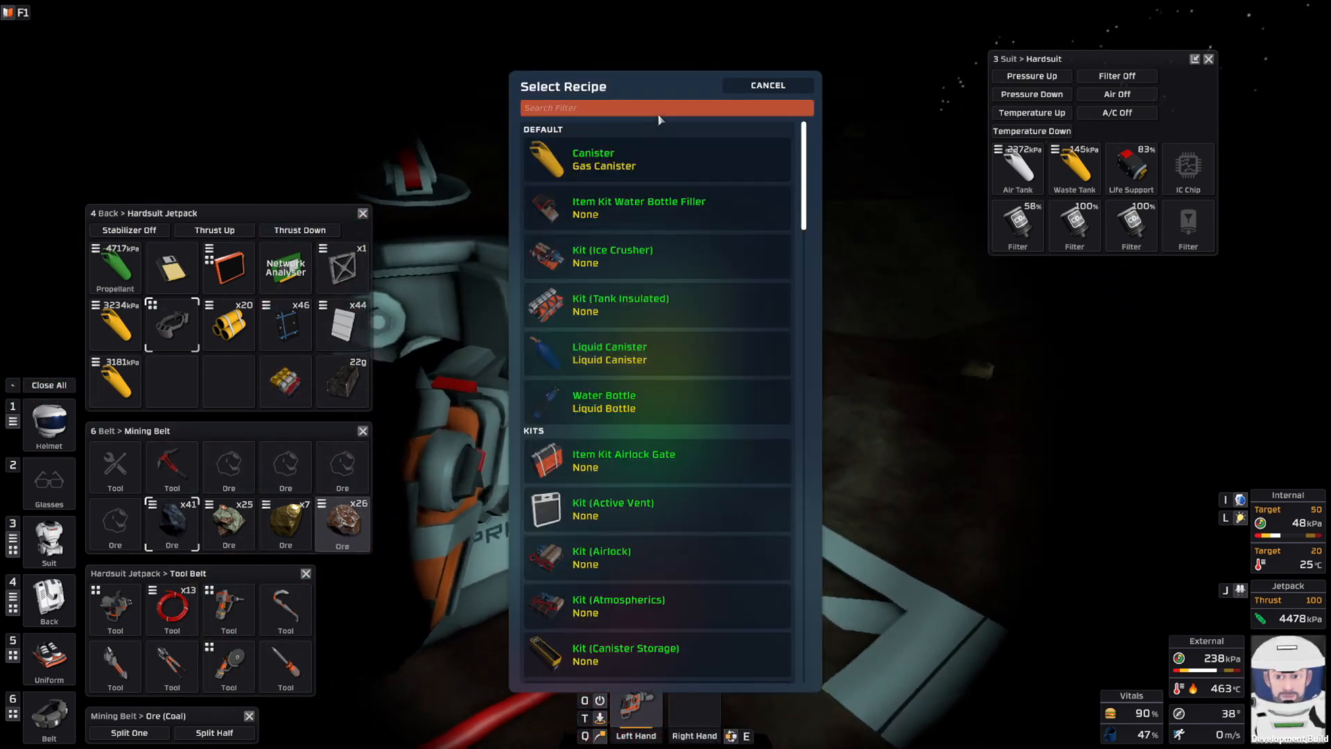
{"action": "type", "text": "pass"}
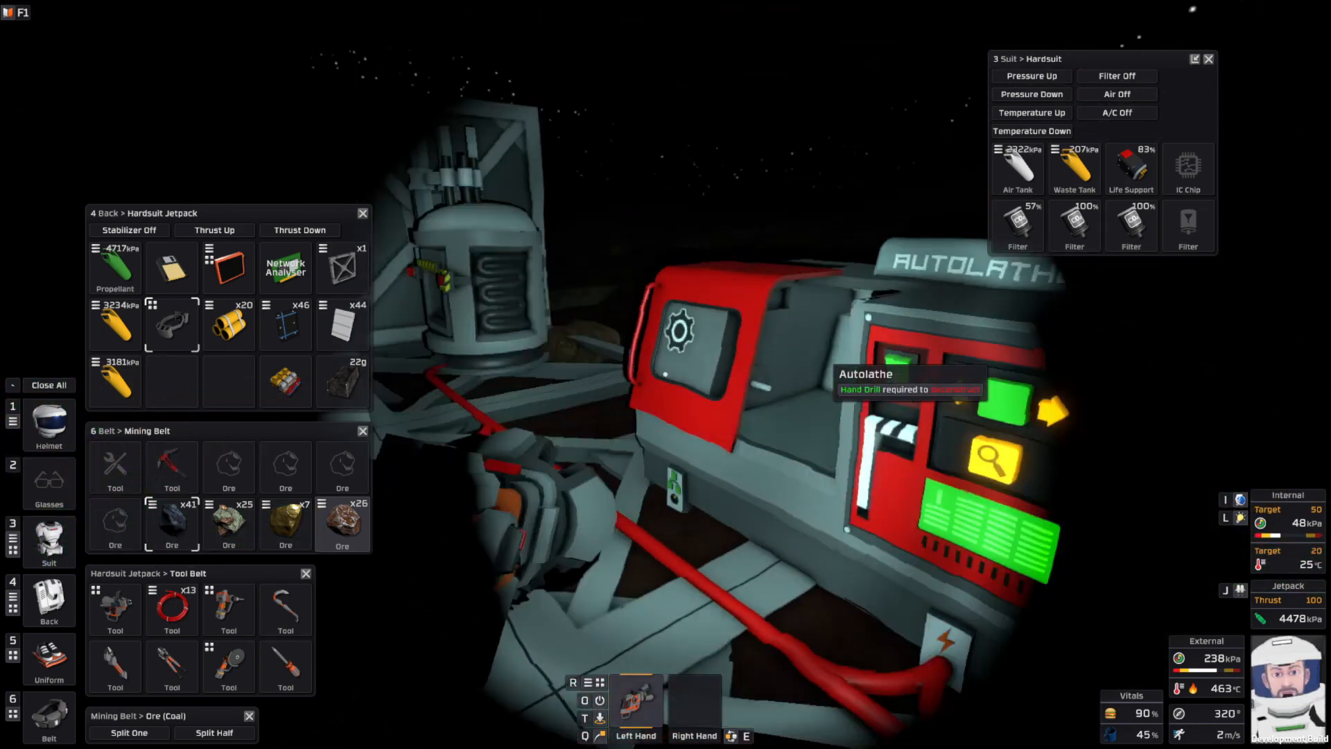
{"action": "mouse_move", "coordinate": [665, 374]}
{"action": "type", "text": "cab"}
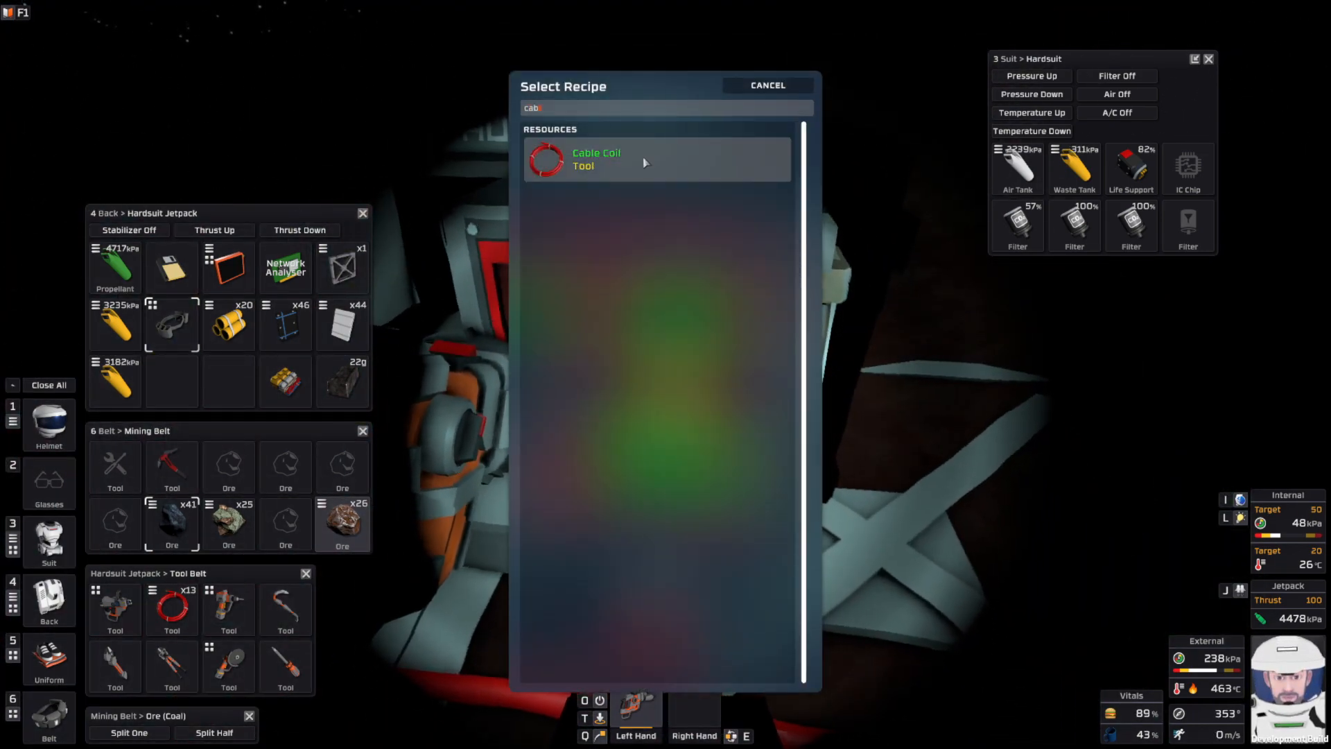
{"action": "left_click", "coordinate": [765, 85]}
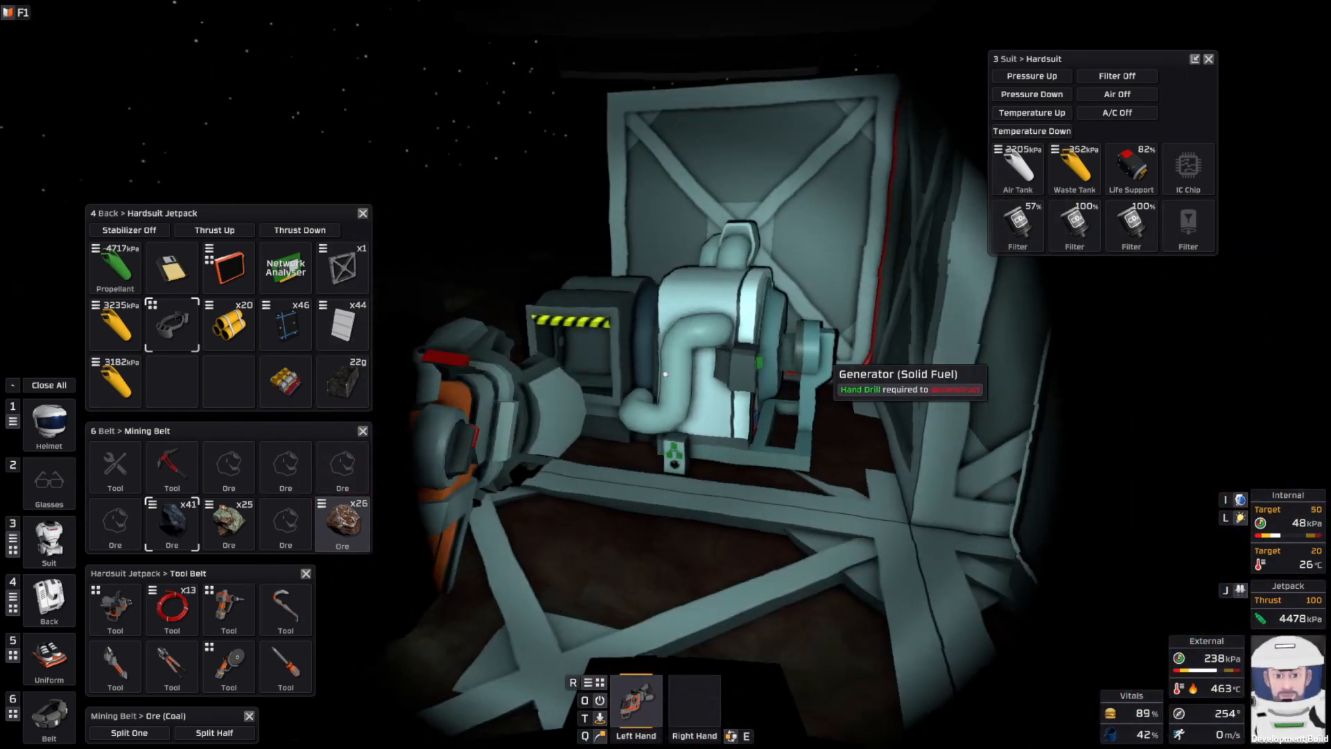
{"action": "left_click", "coordinate": [129, 733]}
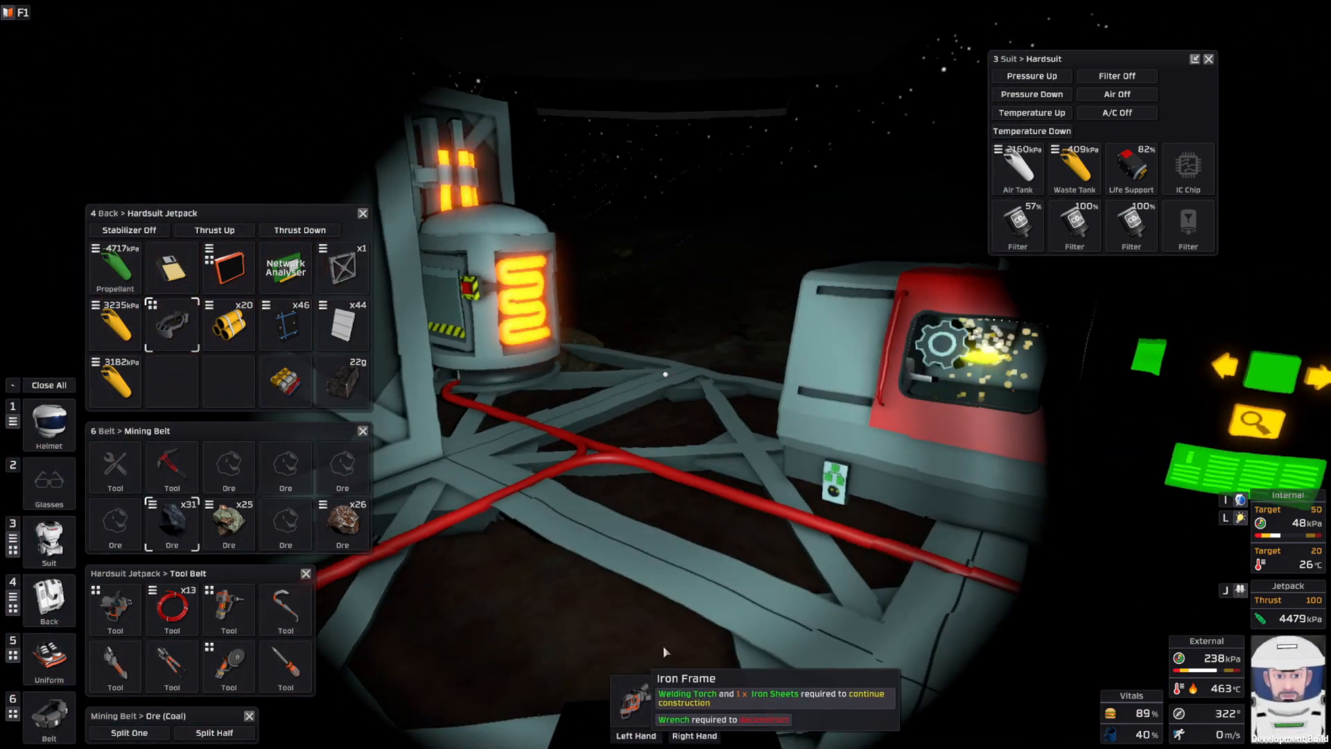
{"action": "mouse_move", "coordinate": [665, 373]}
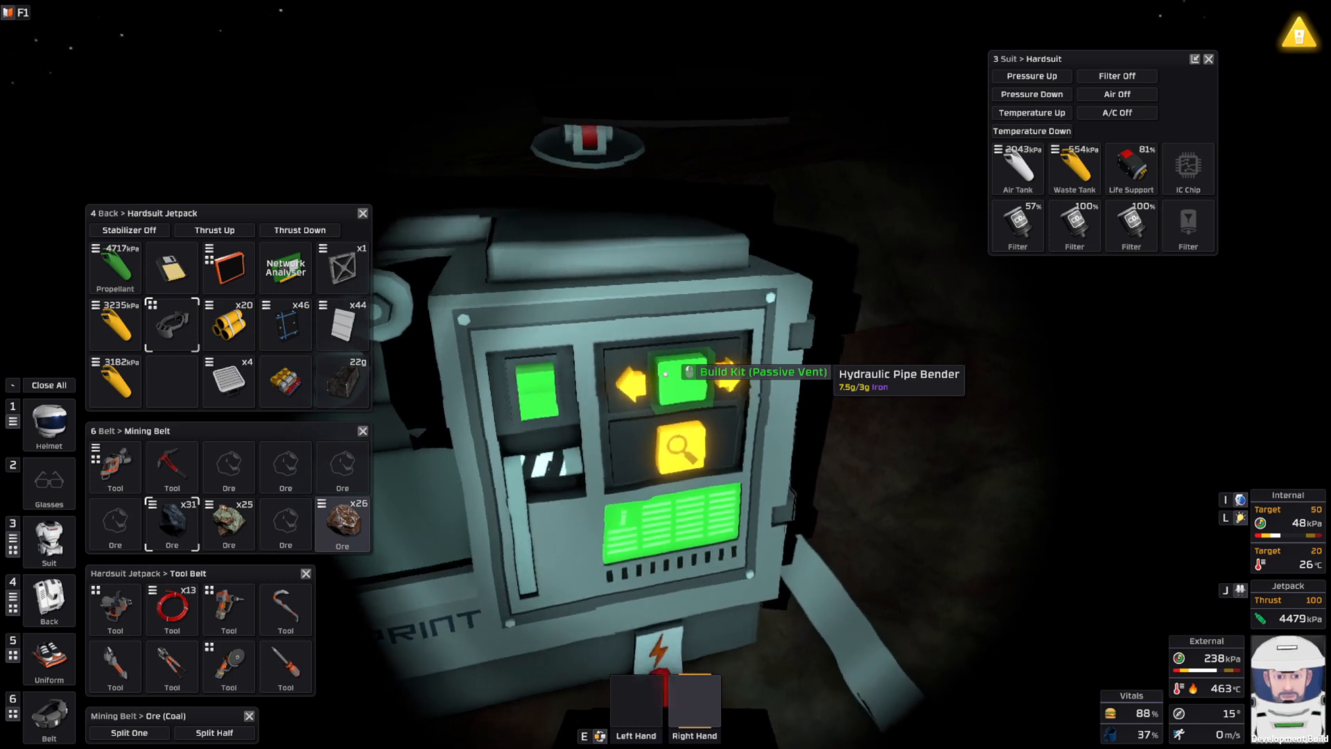
- Open the Hydraulic Pipe Bender's Select Recipe list
{"action": "left_click", "coordinate": [679, 450]}
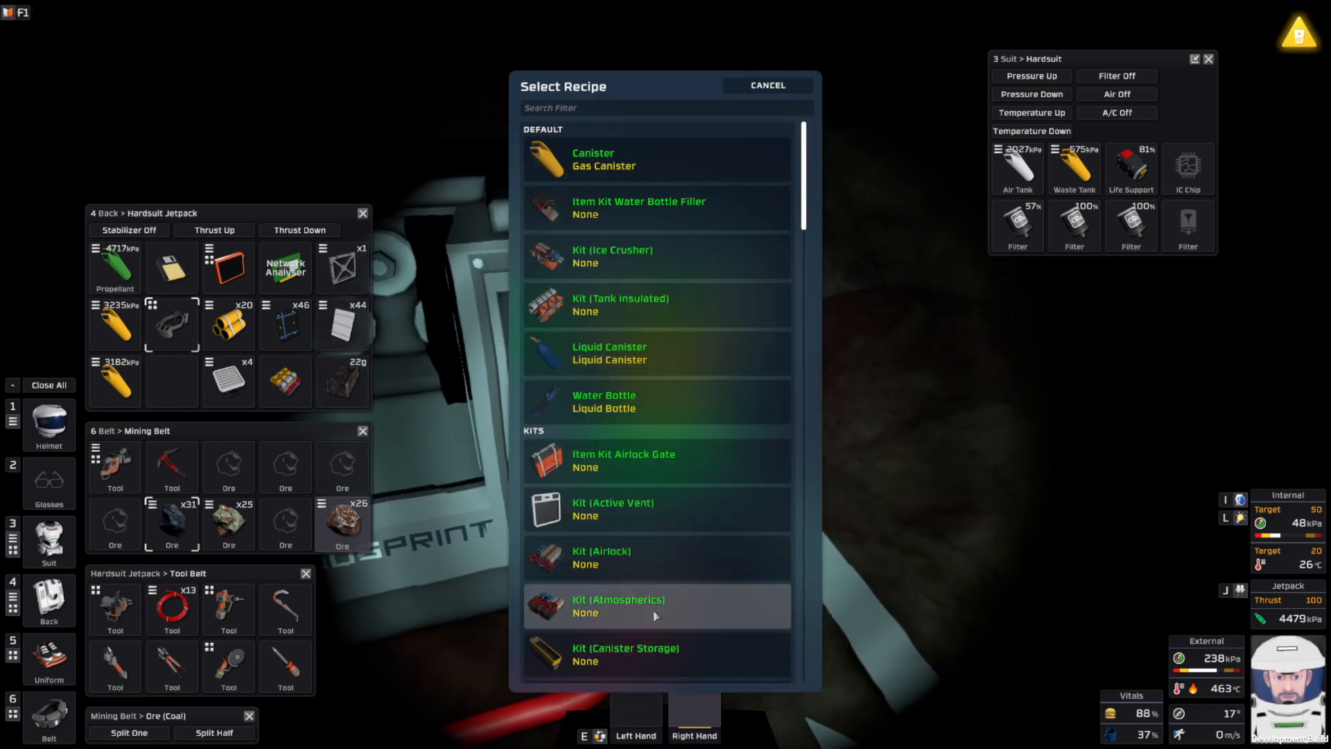
{"action": "left_click", "coordinate": [764, 84]}
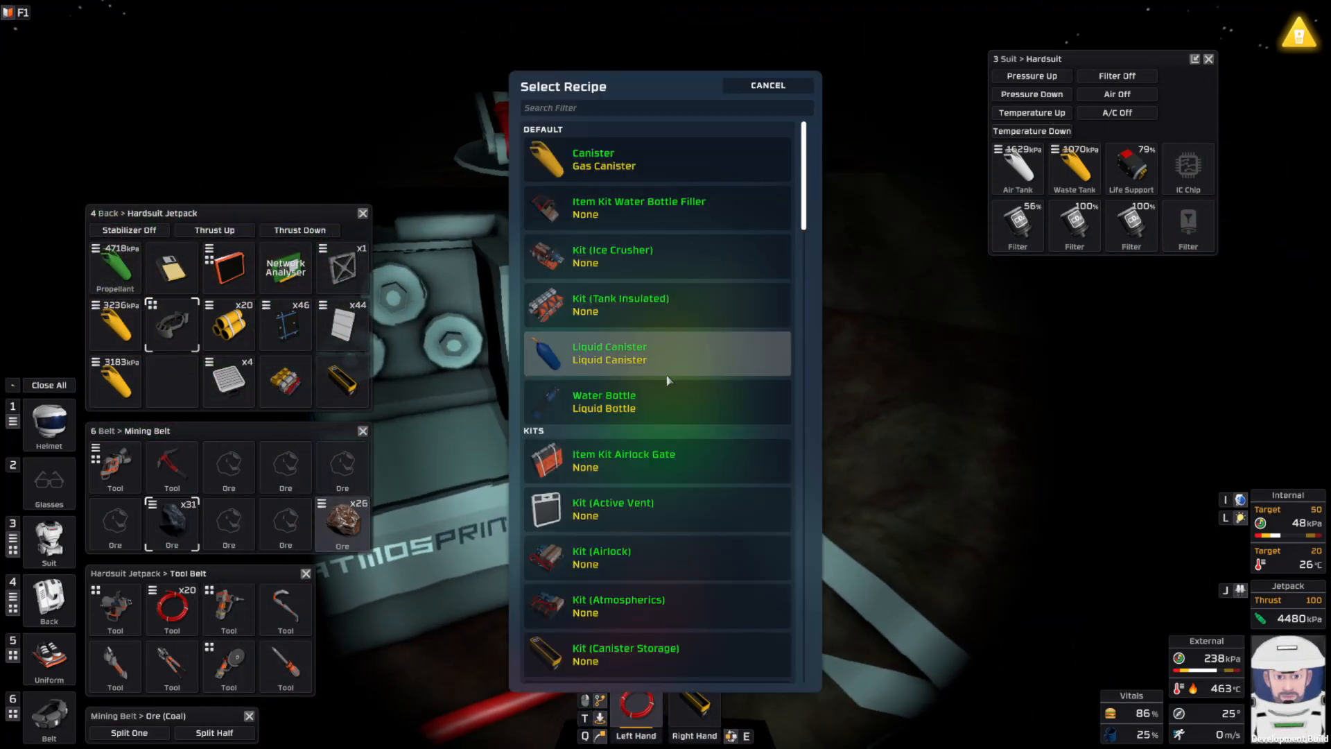
- Filter the pipe bender recipes with 'atmo' to find the atmospherics kit
{"action": "type", "text": "atmo"}
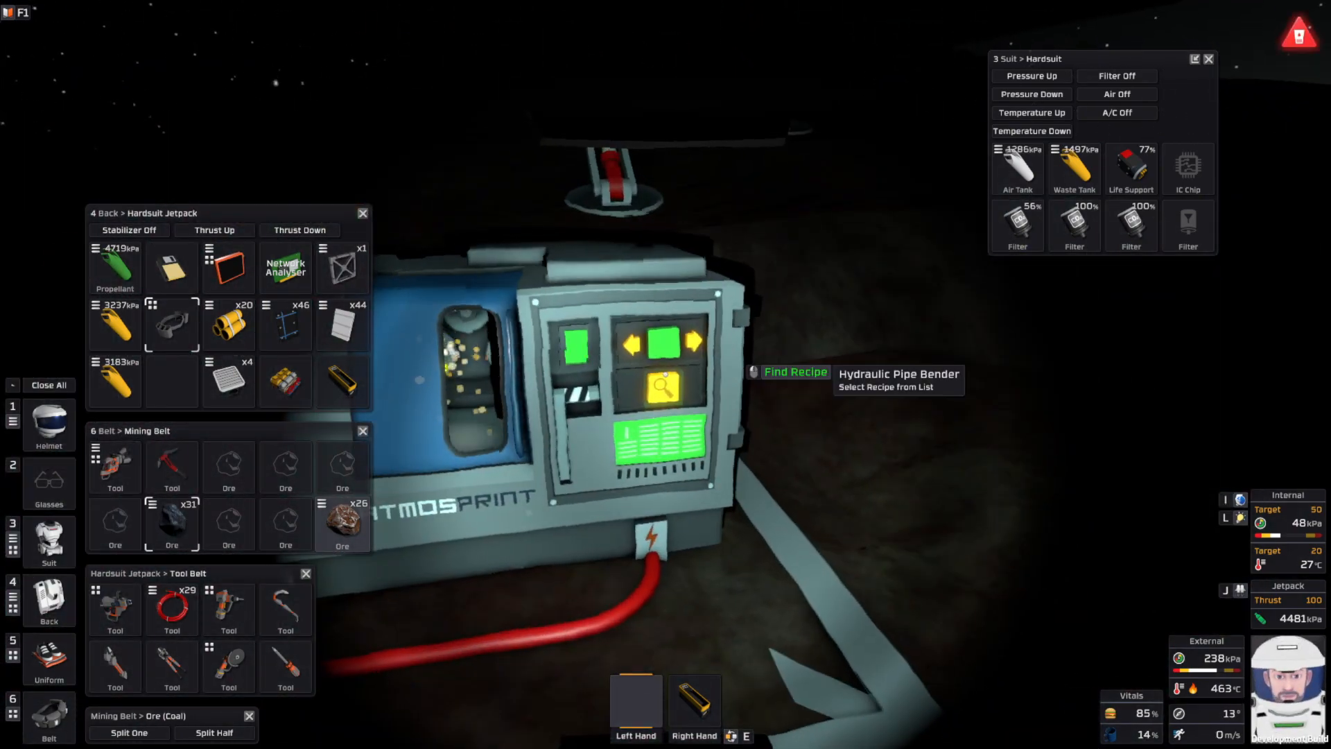
{"action": "mouse_move", "coordinate": [690, 666]}
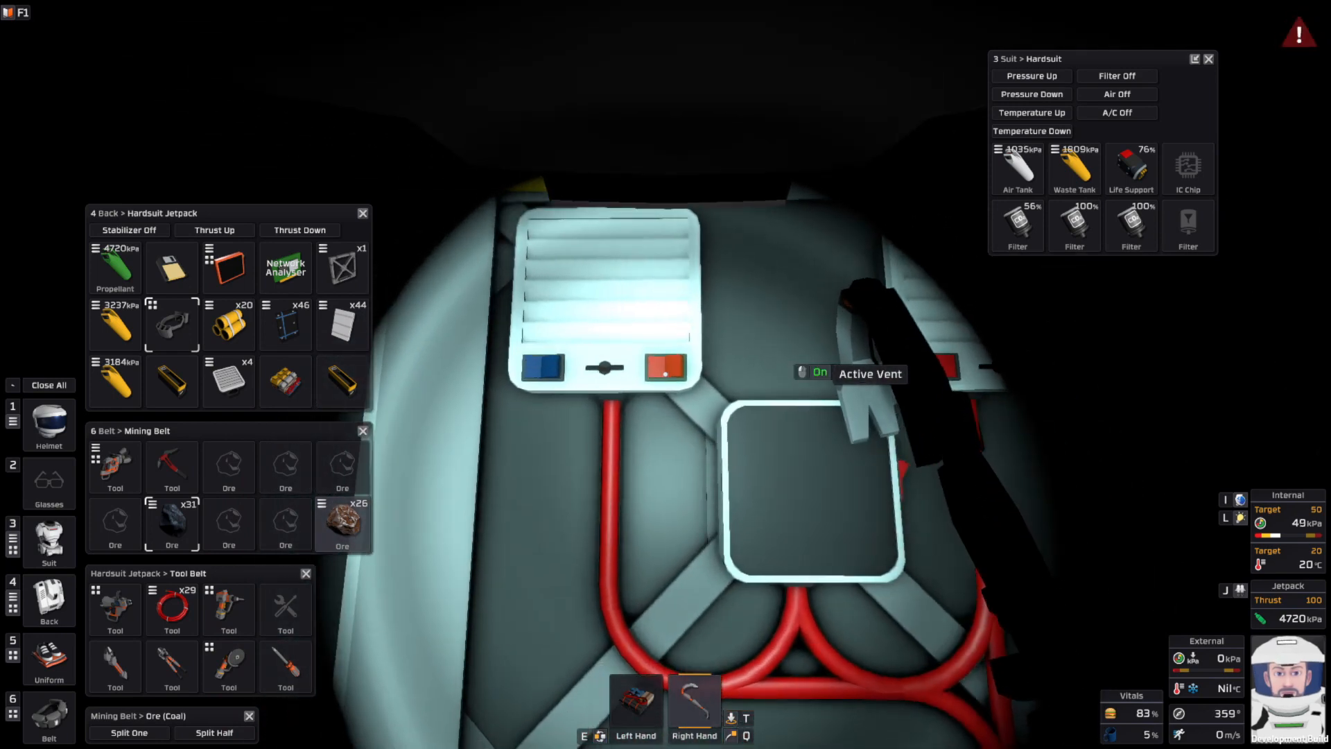
- Toggle the Active Vent's power and open the nearby supply locker
{"action": "left_click", "coordinate": [666, 367]}
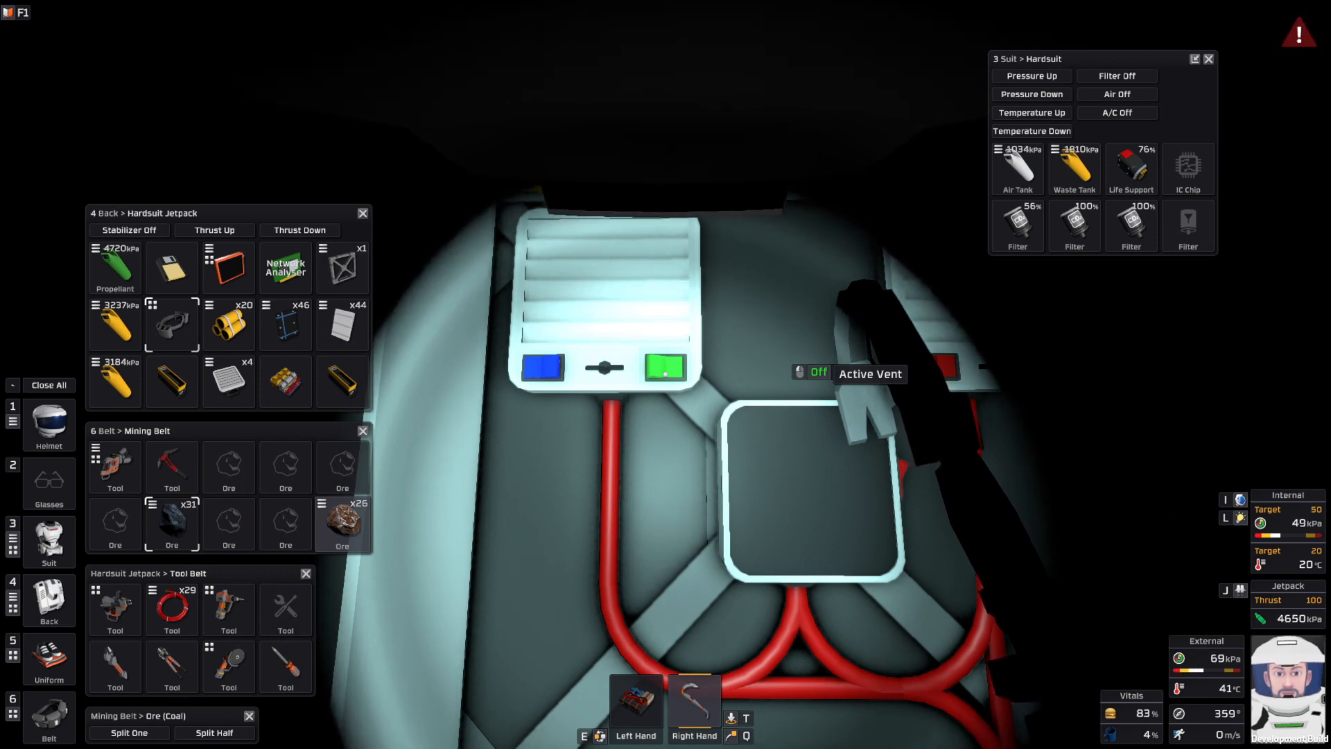
{"action": "left_click", "coordinate": [666, 367]}
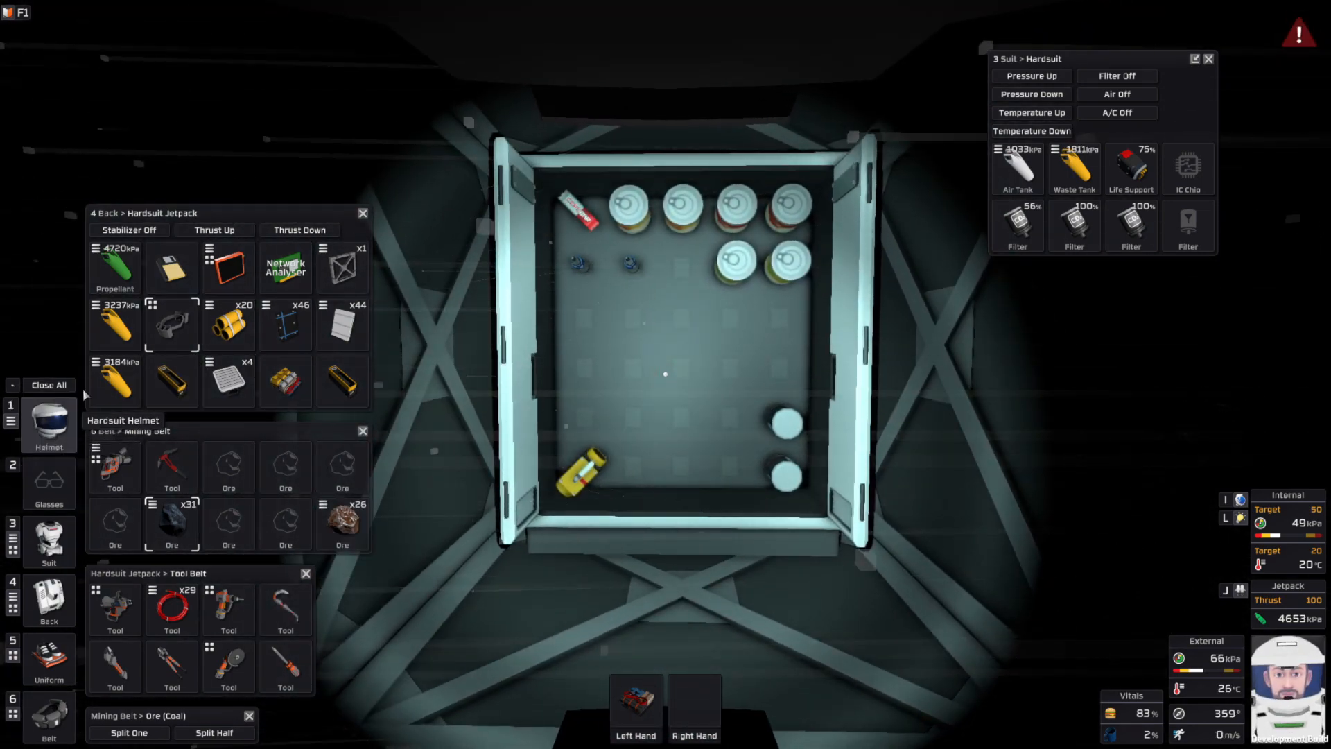
- Move a backpack item into the open locker
{"action": "left_click", "coordinate": [49, 427]}
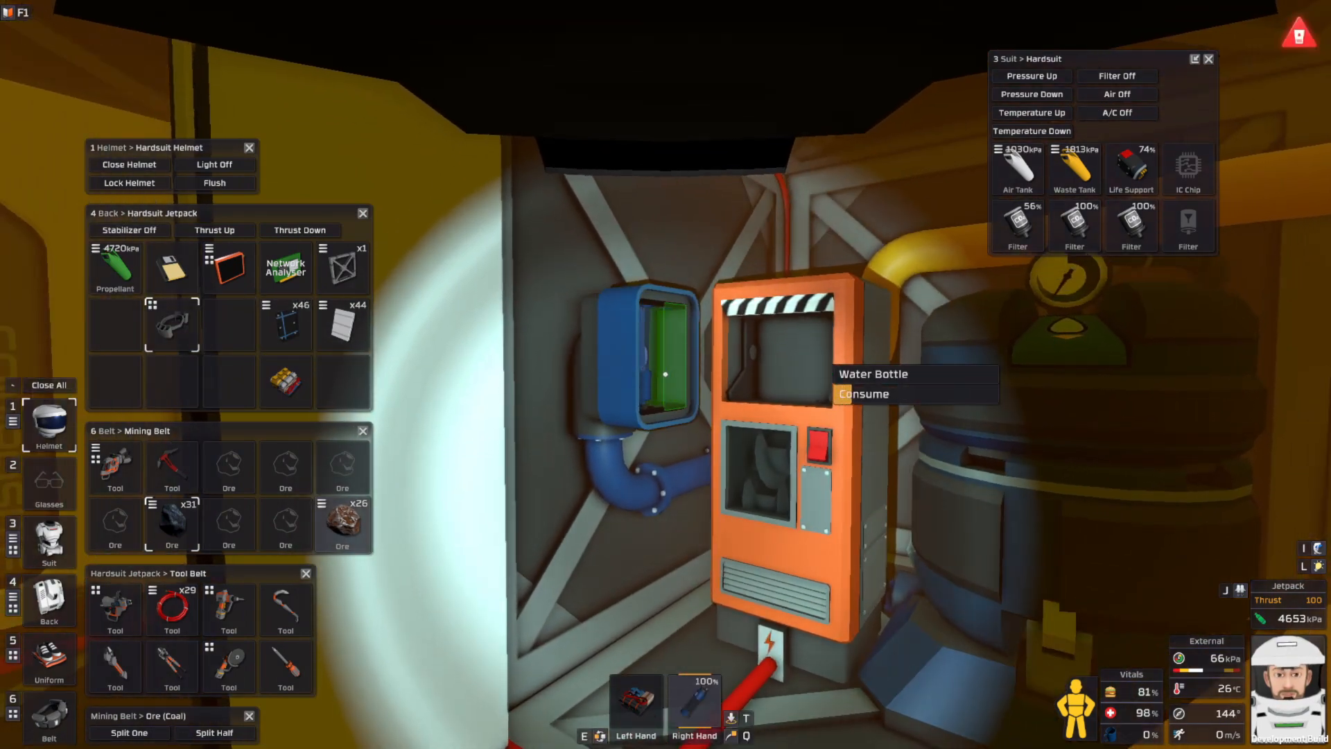
{"action": "mouse_move", "coordinate": [864, 393]}
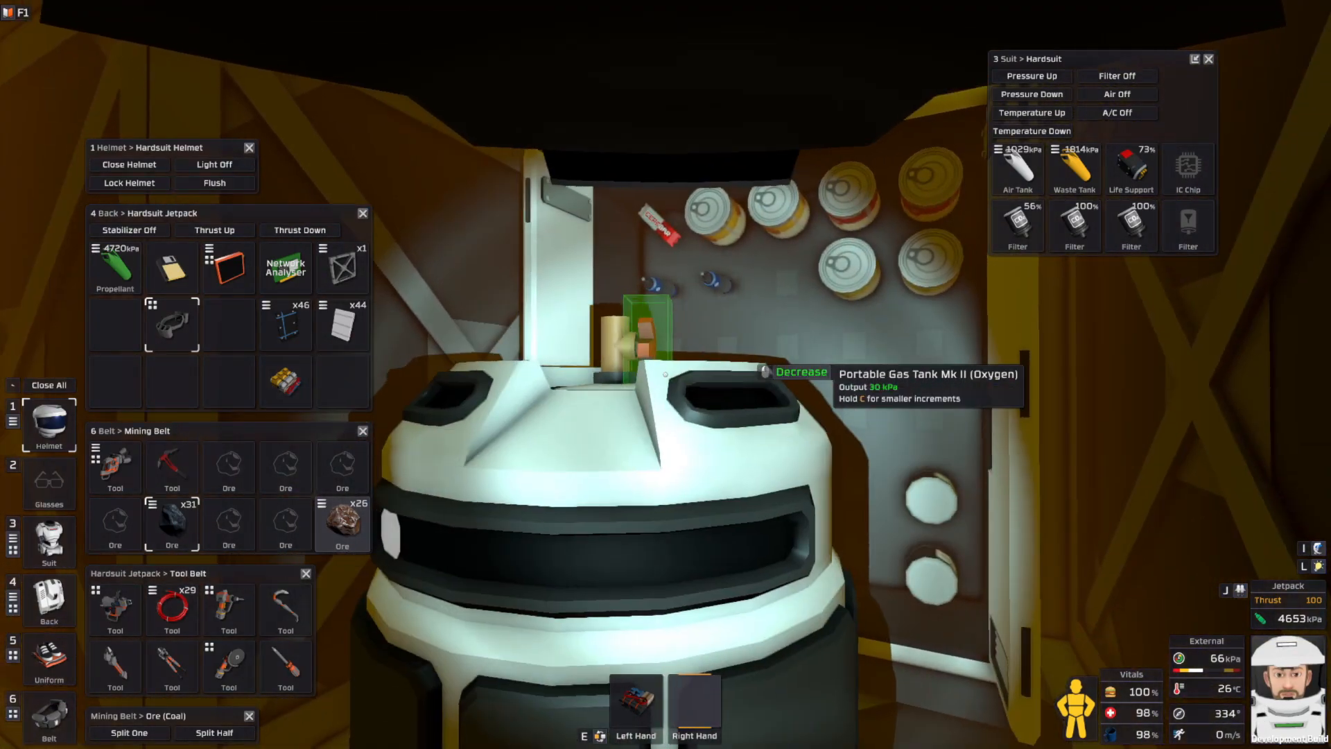
{"action": "mouse_move", "coordinate": [665, 374]}
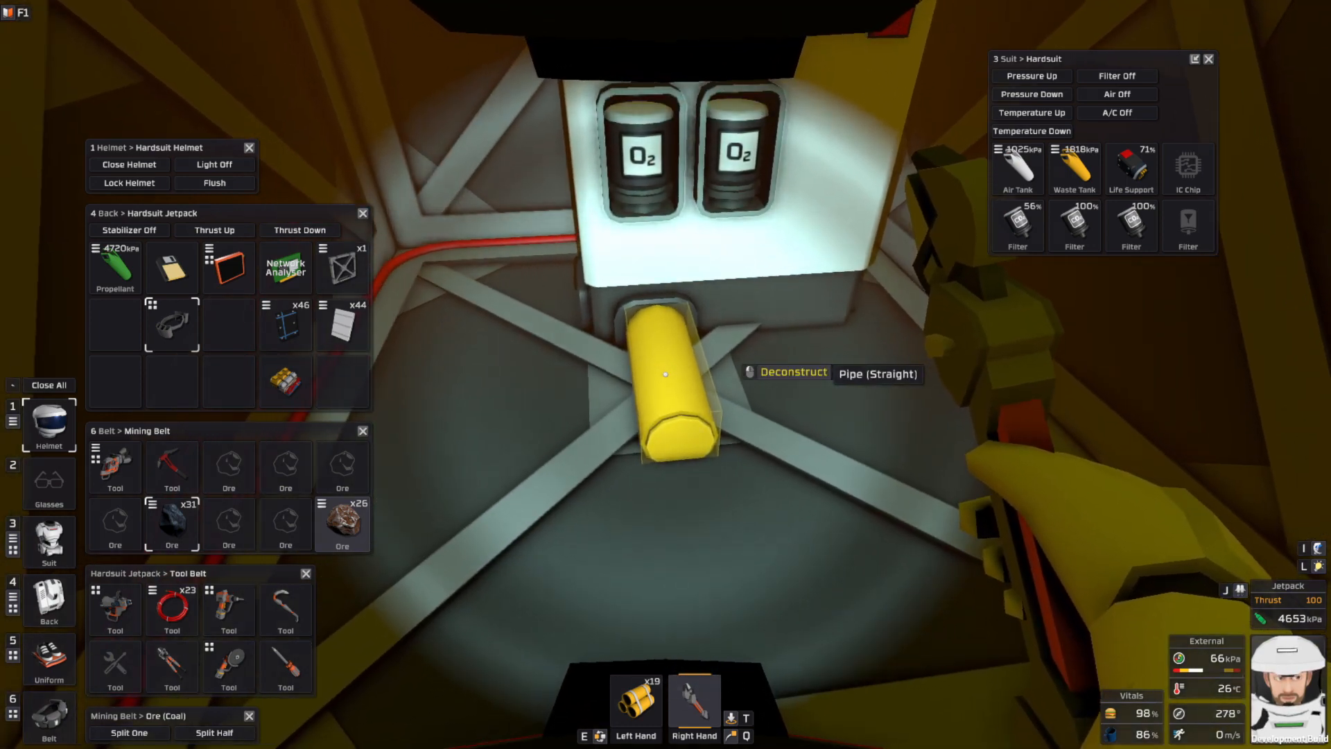
- Replace the straight pipe below the oxygen tanks with a new straight section
{"action": "left_click", "coordinate": [666, 375]}
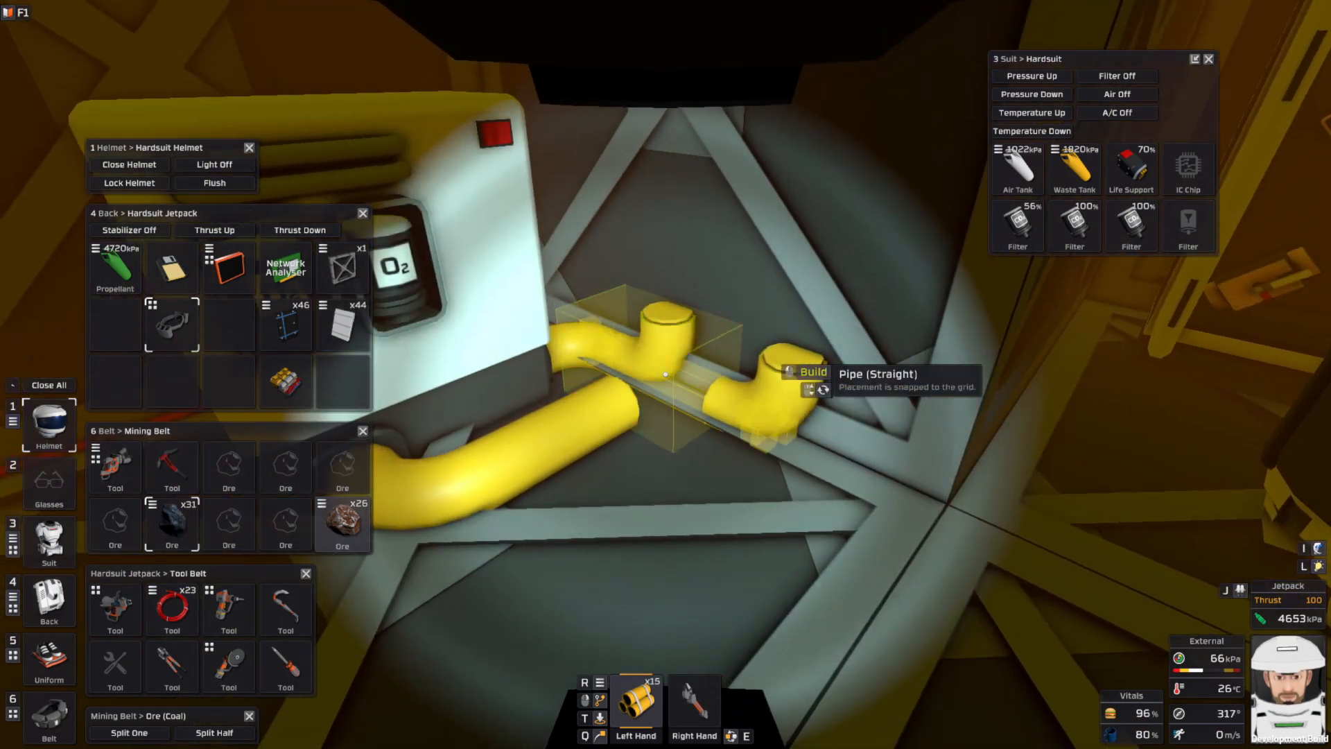
{"action": "left_click", "coordinate": [665, 375]}
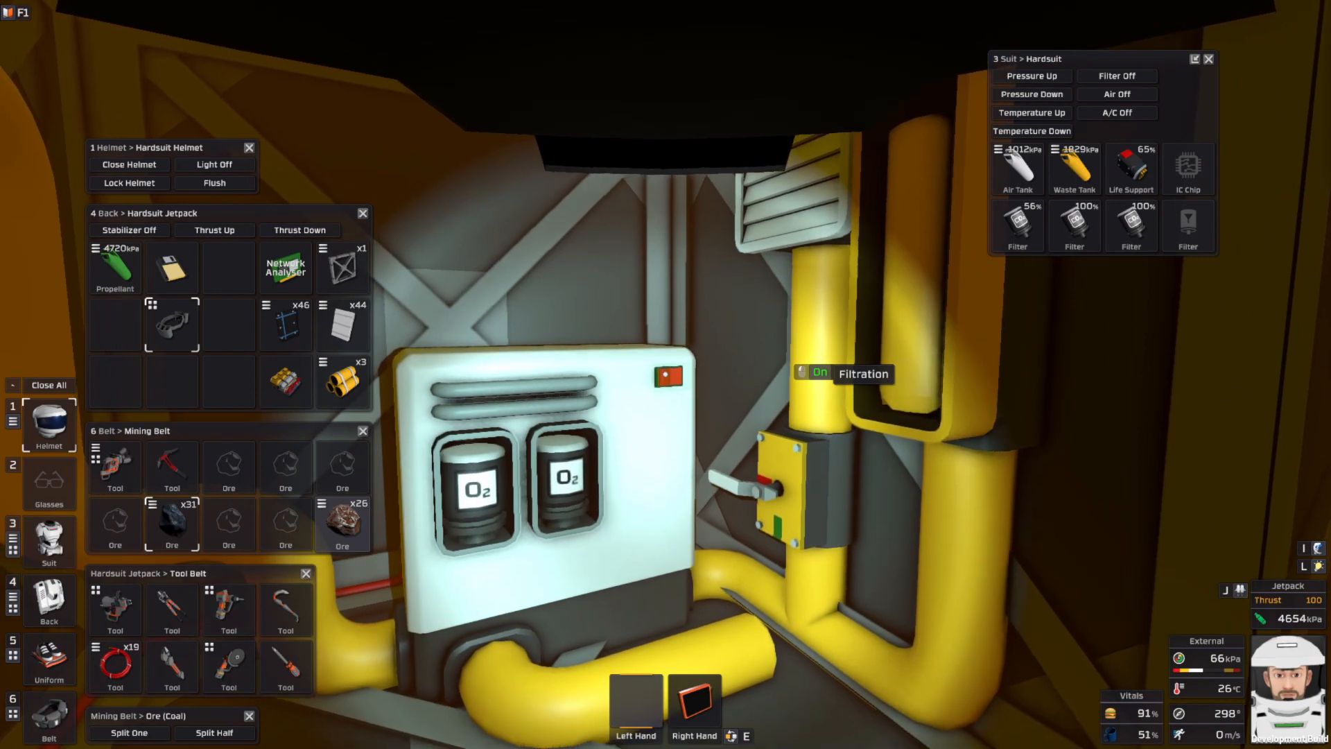
- Turn the filtration unit's power switch to On
{"action": "left_click", "coordinate": [667, 374]}
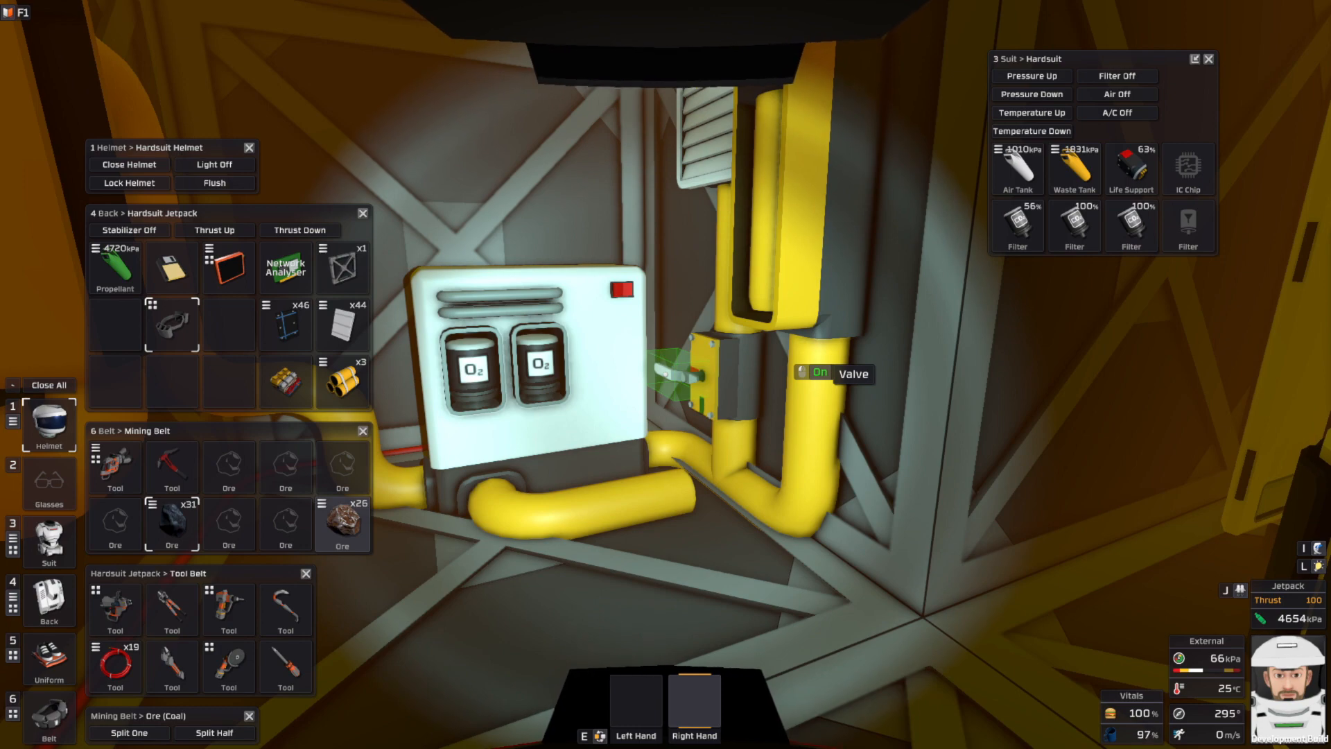
- Turn the valve beside the tank holder On to drain the oxygen tank
{"action": "left_click", "coordinate": [679, 378]}
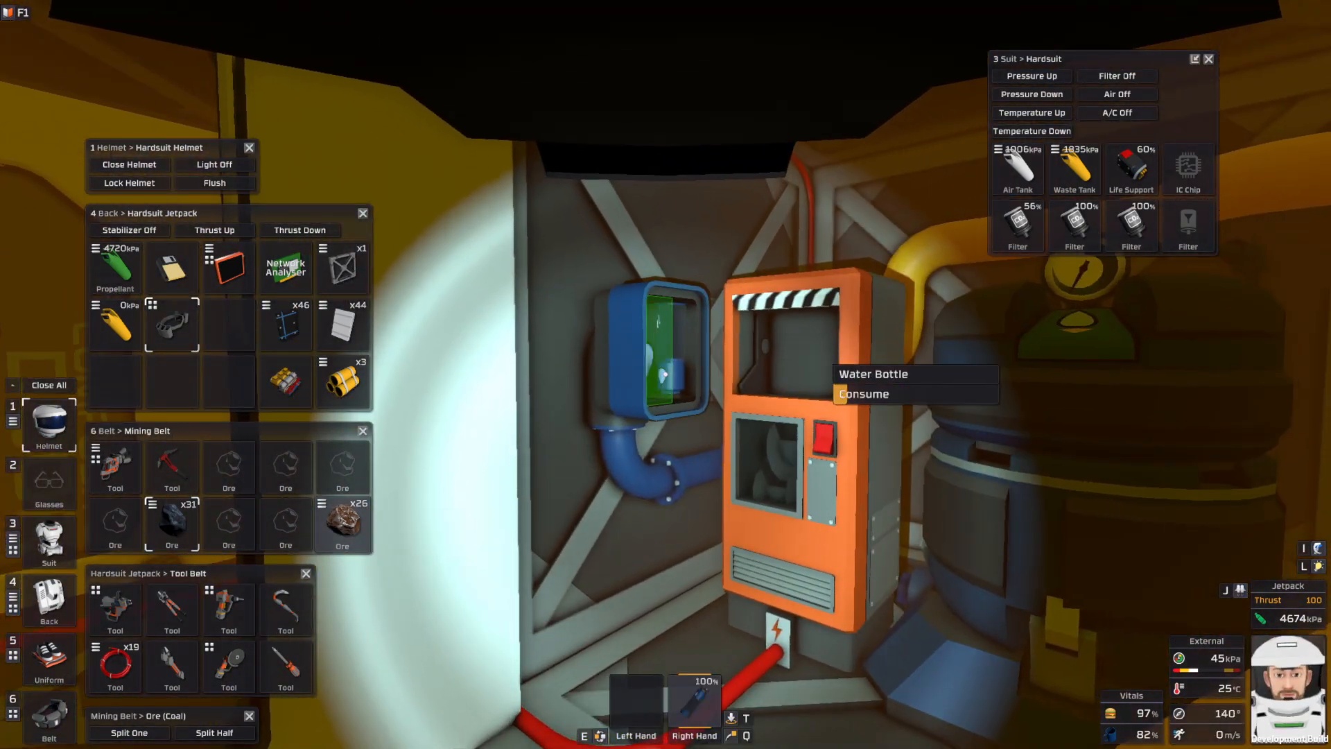
- Drink from the water bottle, then crowbar the composite door open
{"action": "left_click", "coordinate": [862, 393]}
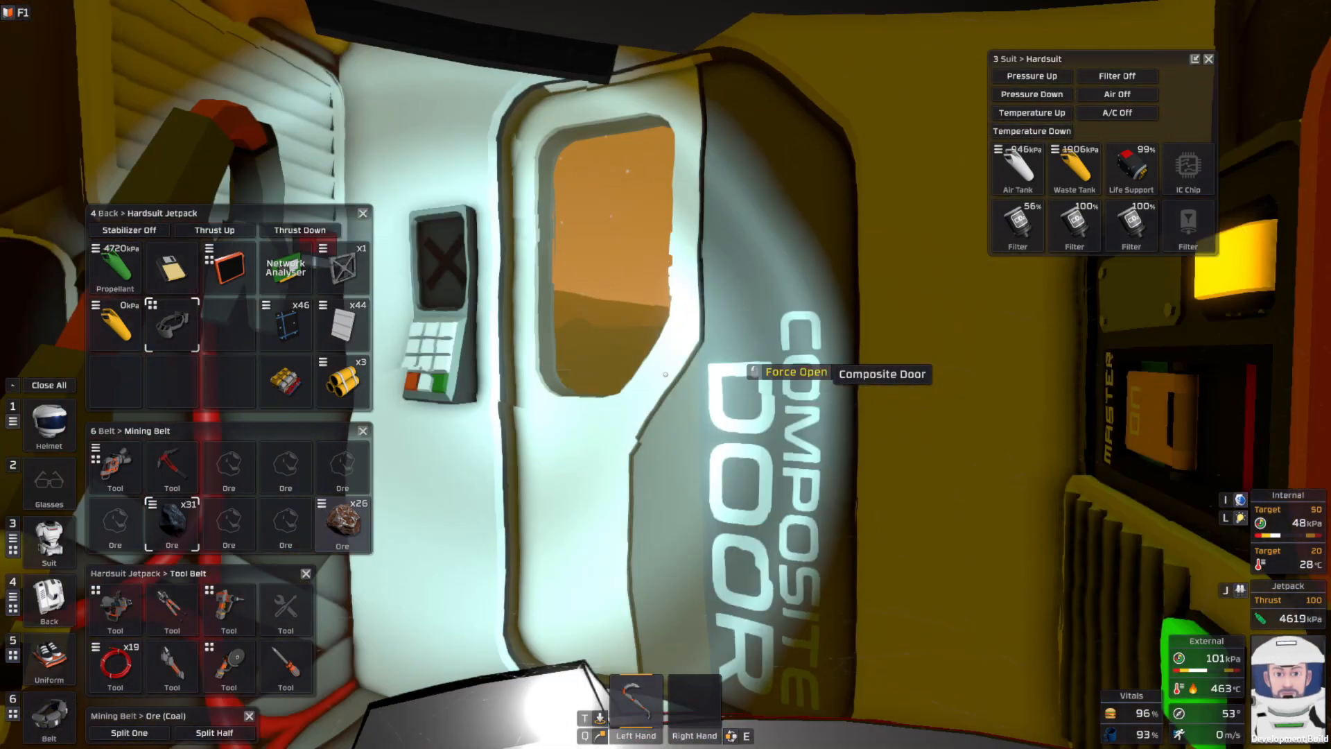
{"action": "left_click", "coordinate": [795, 373]}
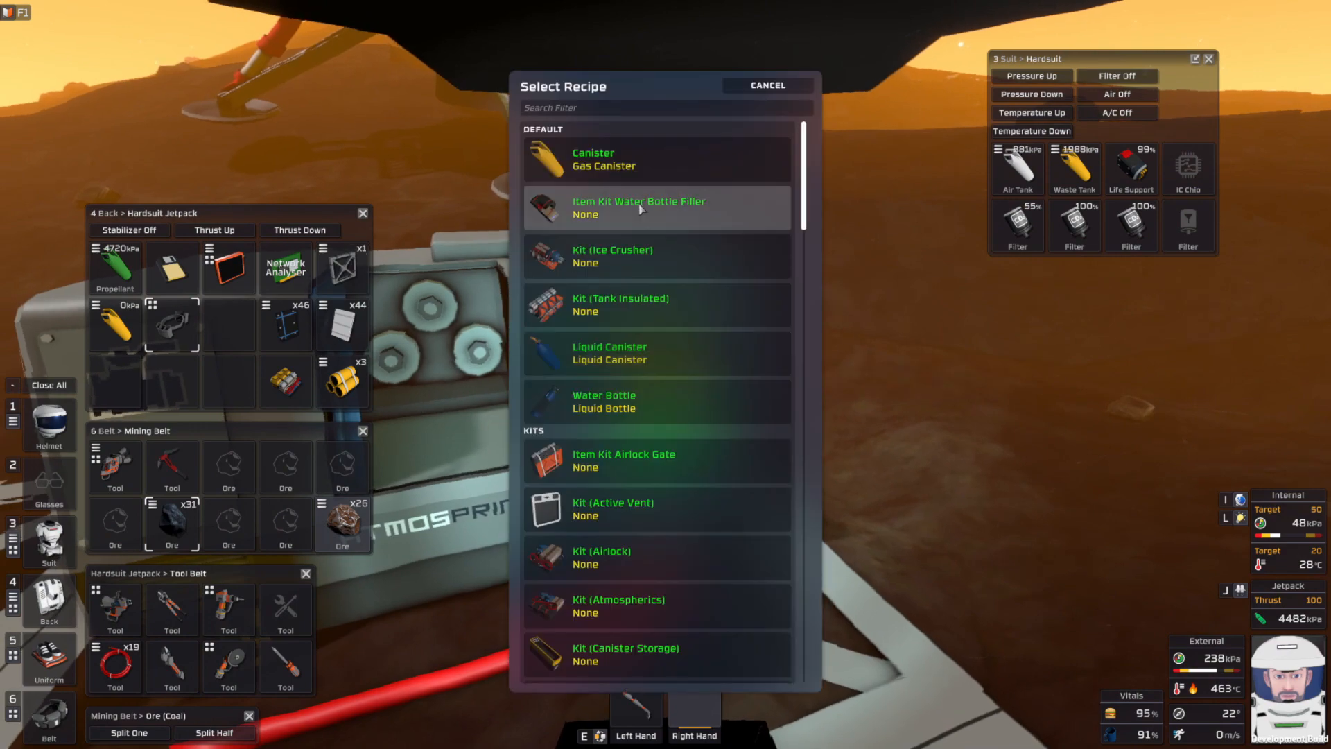
- Search 'meter' in the fabricator recipes and select Kit (Pipe Meter)
{"action": "type", "text": "meter"}
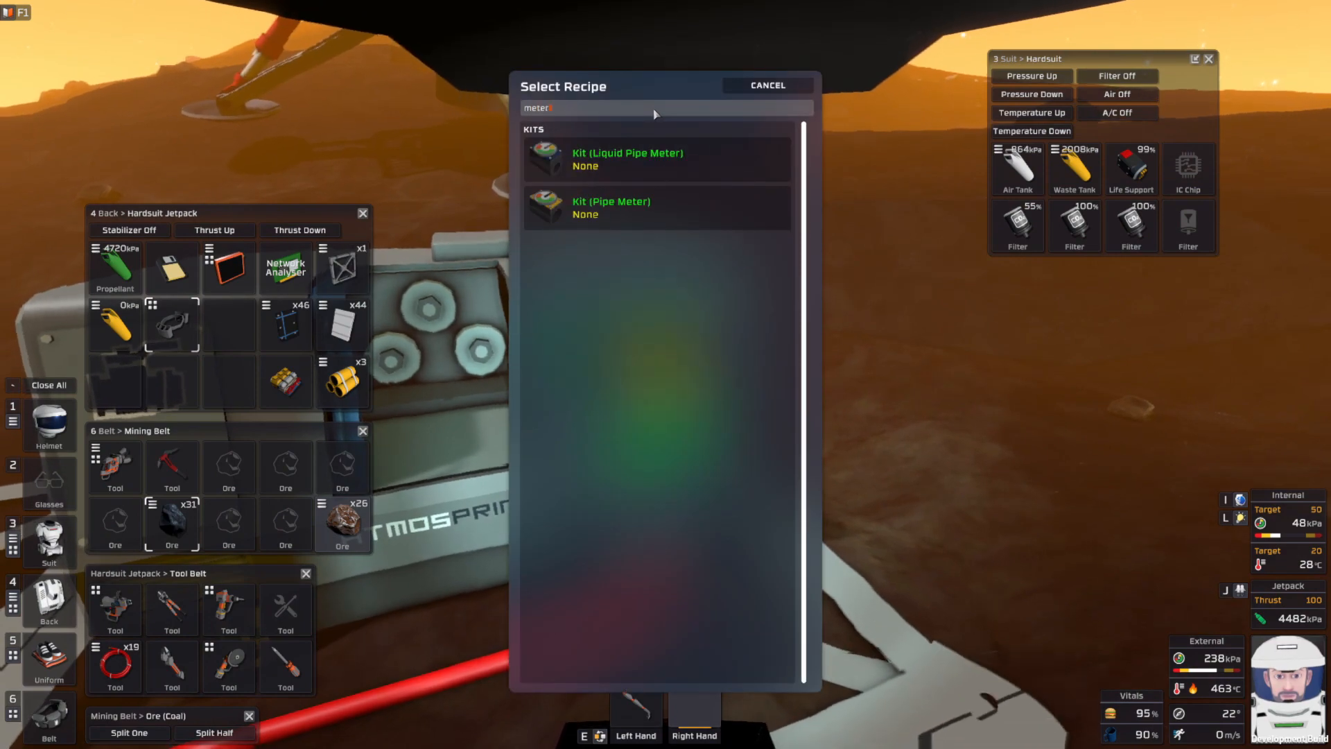
{"action": "left_click", "coordinate": [612, 207]}
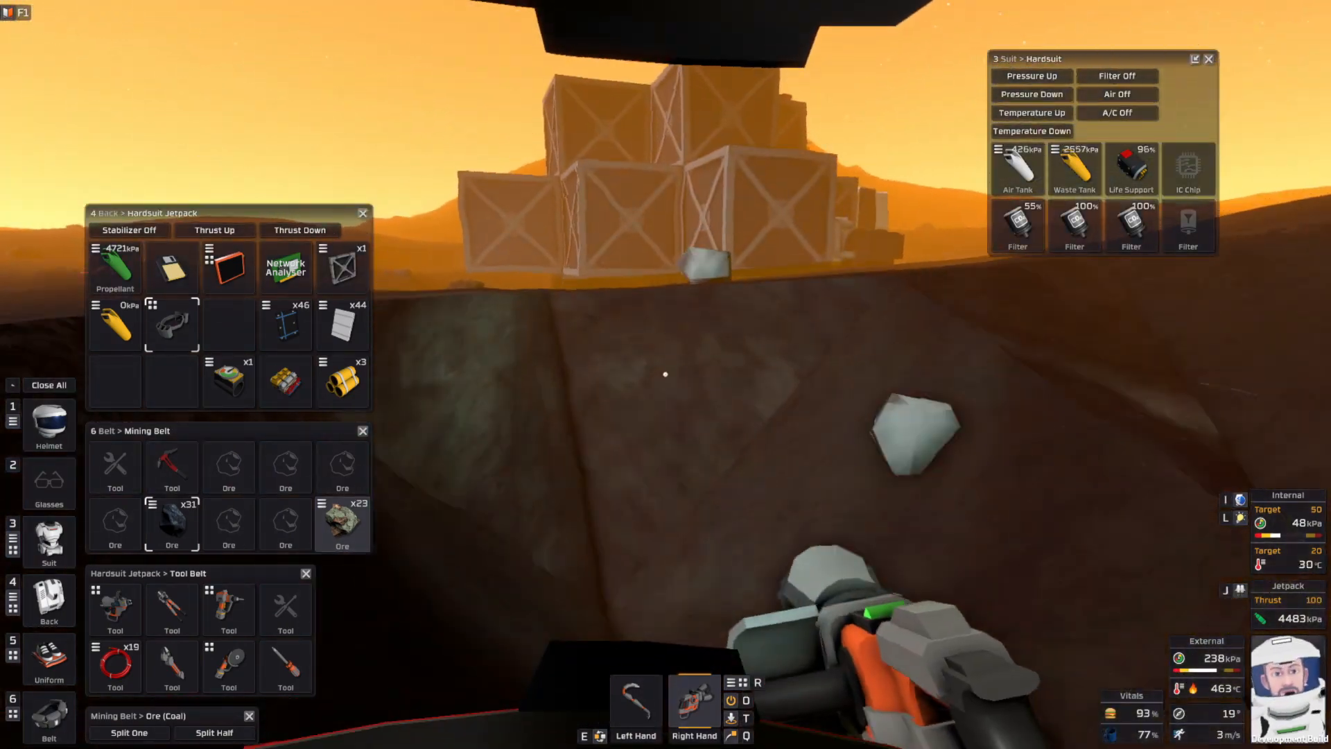
{"action": "mouse_move", "coordinate": [666, 374]}
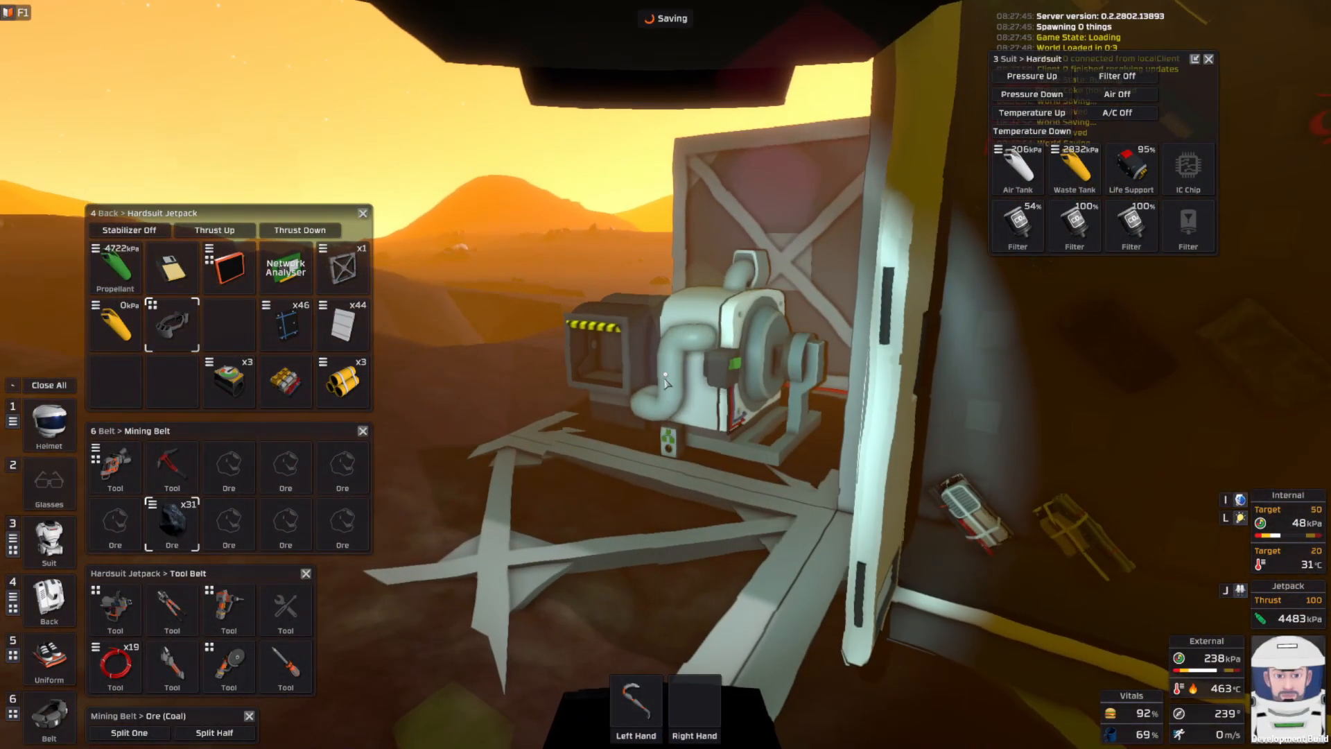
- Enter the base through the open airlock holding the Mk II Crowbar
{"action": "left_click", "coordinate": [129, 733]}
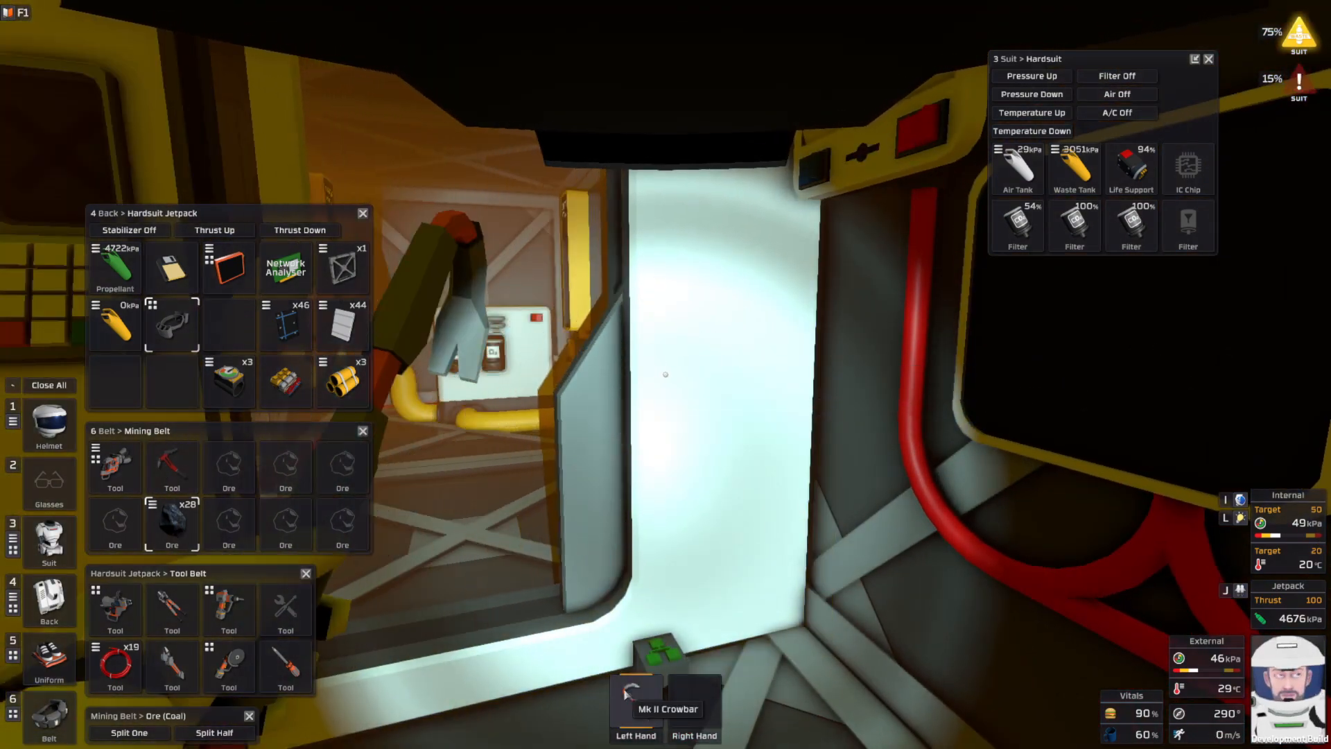
{"action": "mouse_move", "coordinate": [115, 605]}
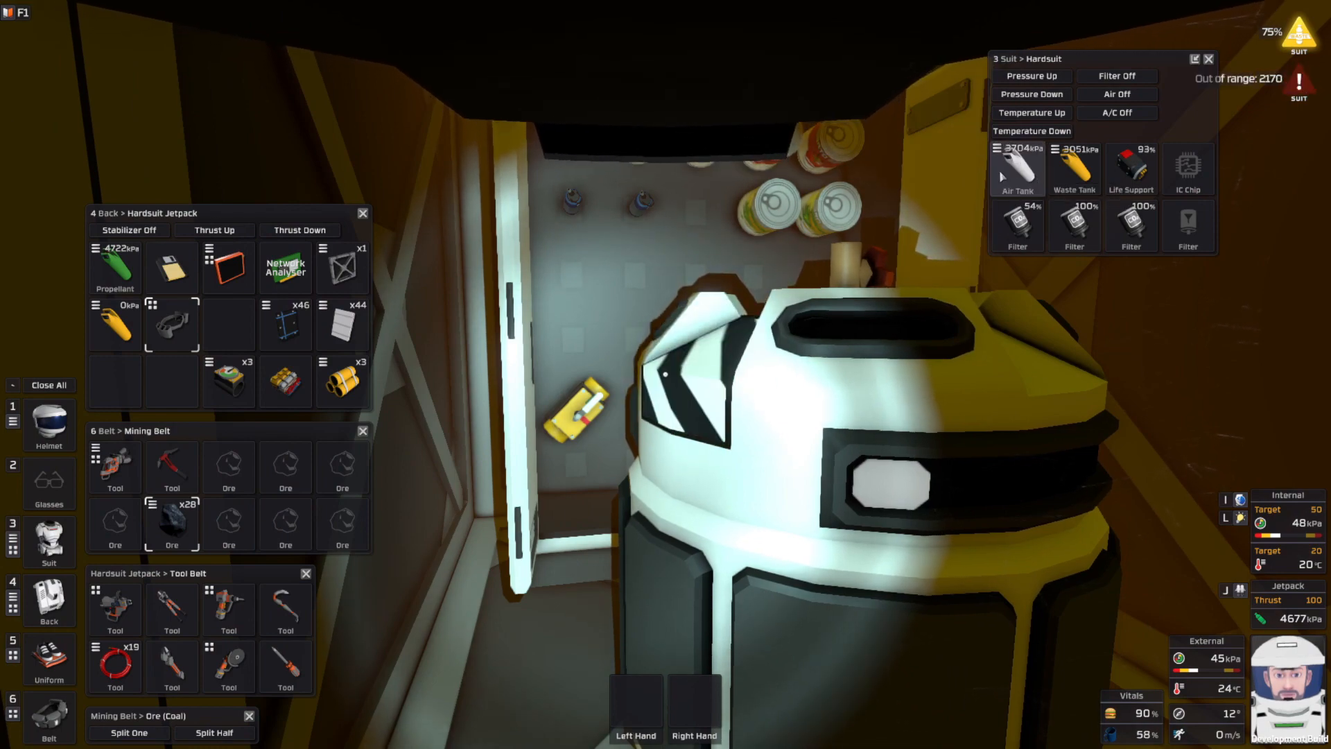
{"action": "mouse_move", "coordinate": [665, 374]}
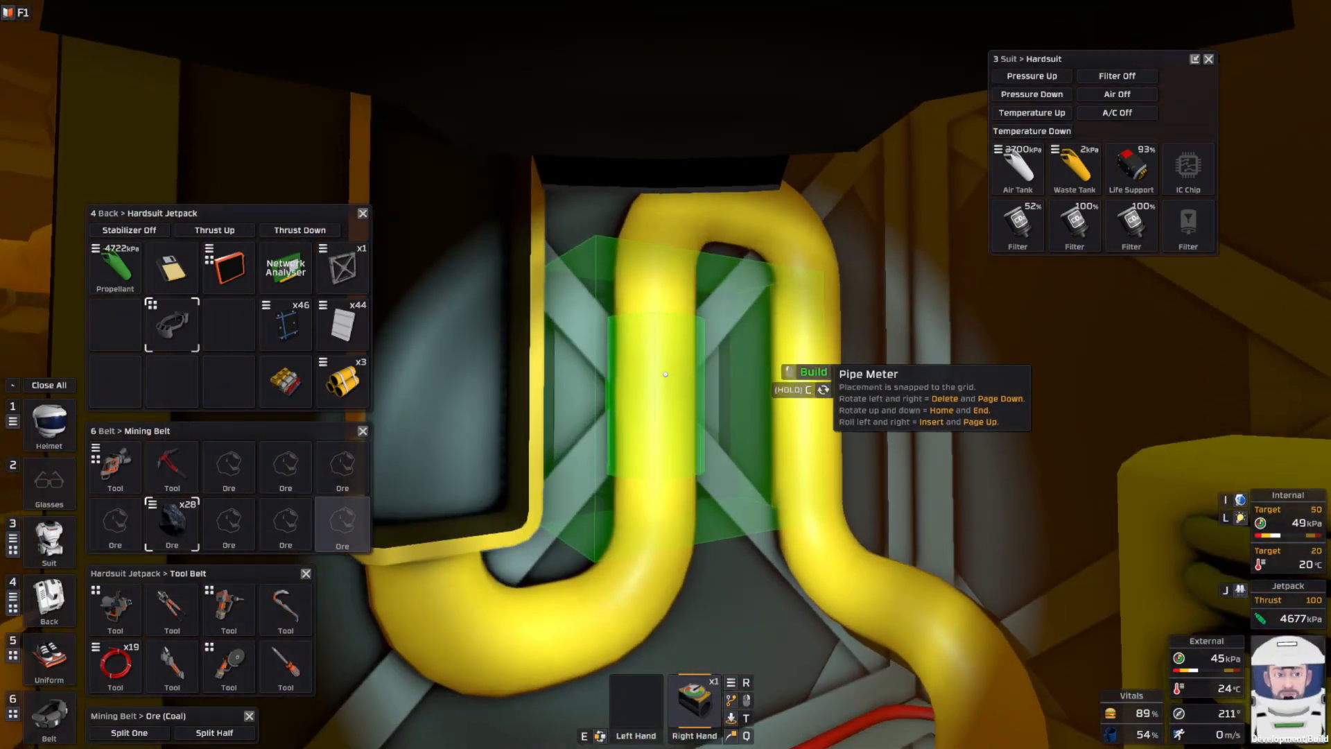
- Build a pipe meter on the yellow pipe section
{"action": "left_click", "coordinate": [665, 373]}
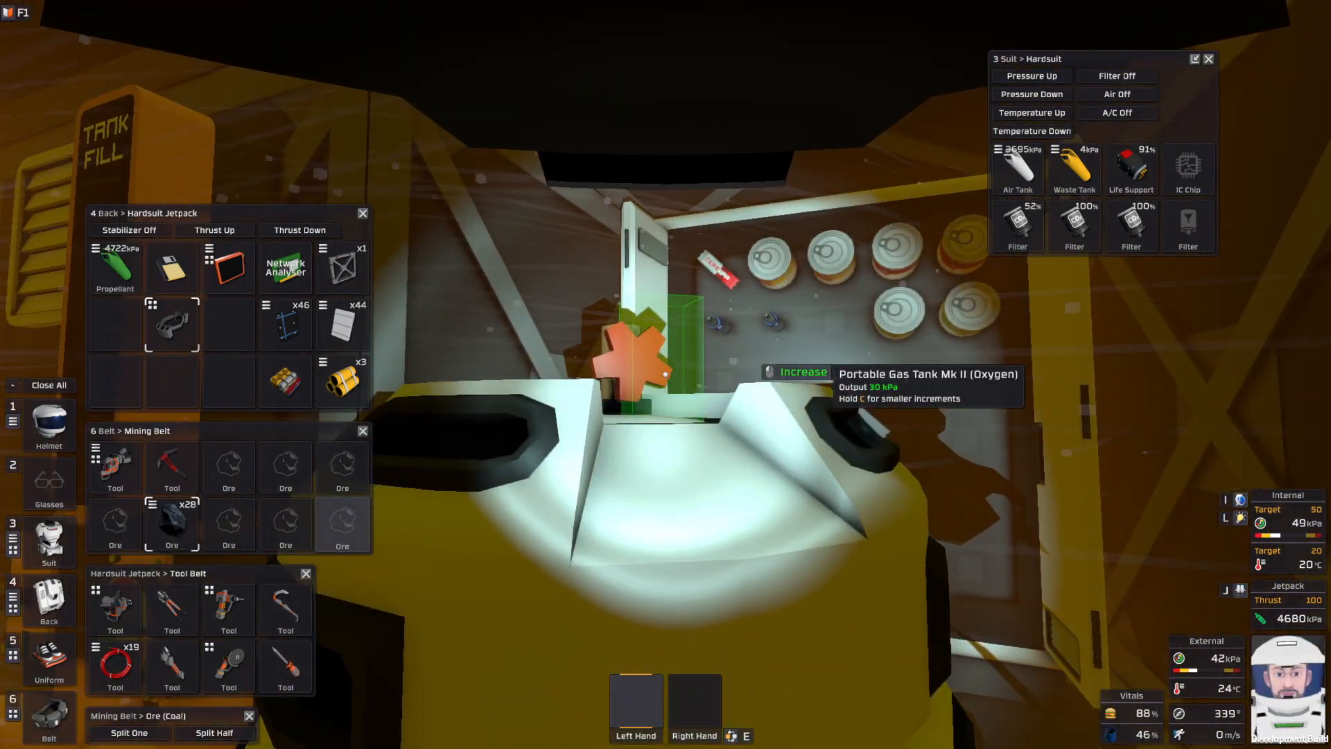
- Increase the Mk II oxygen tank's output from 30 to 80 kPa
{"action": "left_click", "coordinate": [801, 371]}
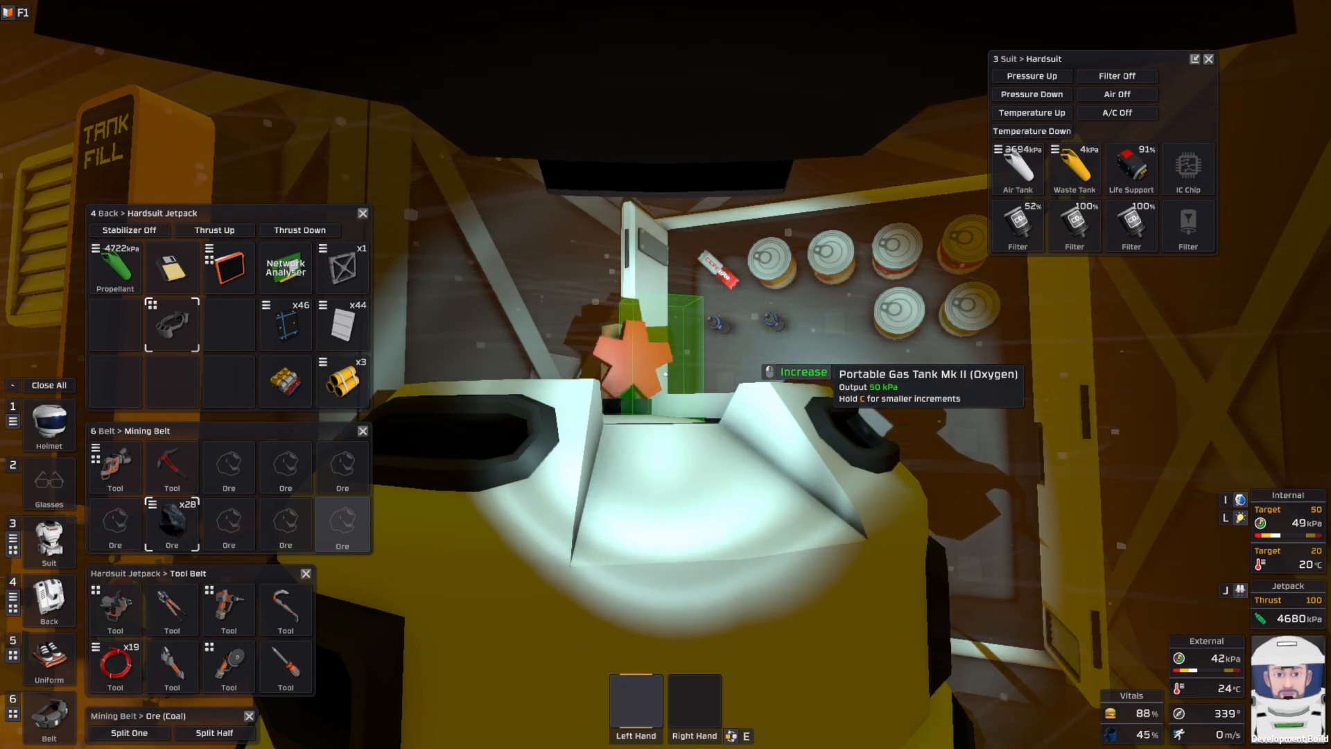
{"action": "left_click", "coordinate": [803, 371]}
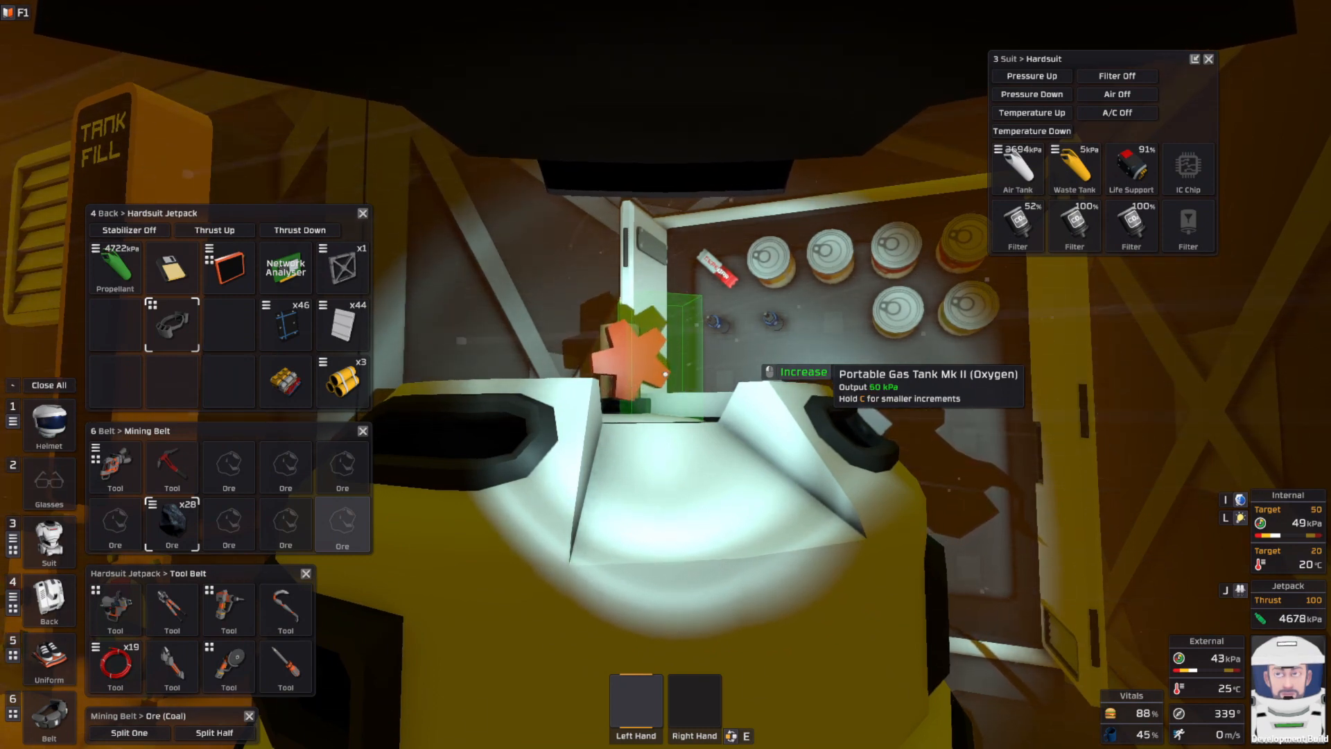
{"action": "left_click", "coordinate": [801, 372]}
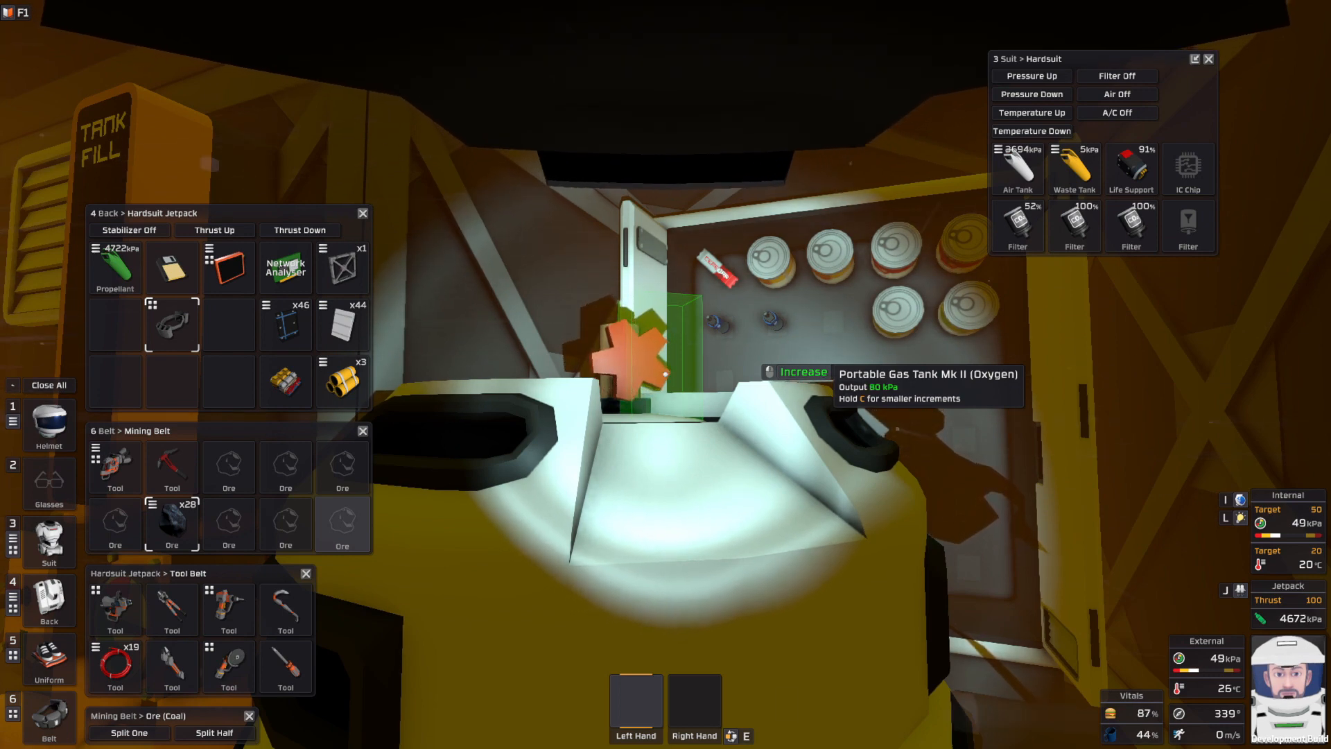
{"action": "left_click", "coordinate": [802, 372]}
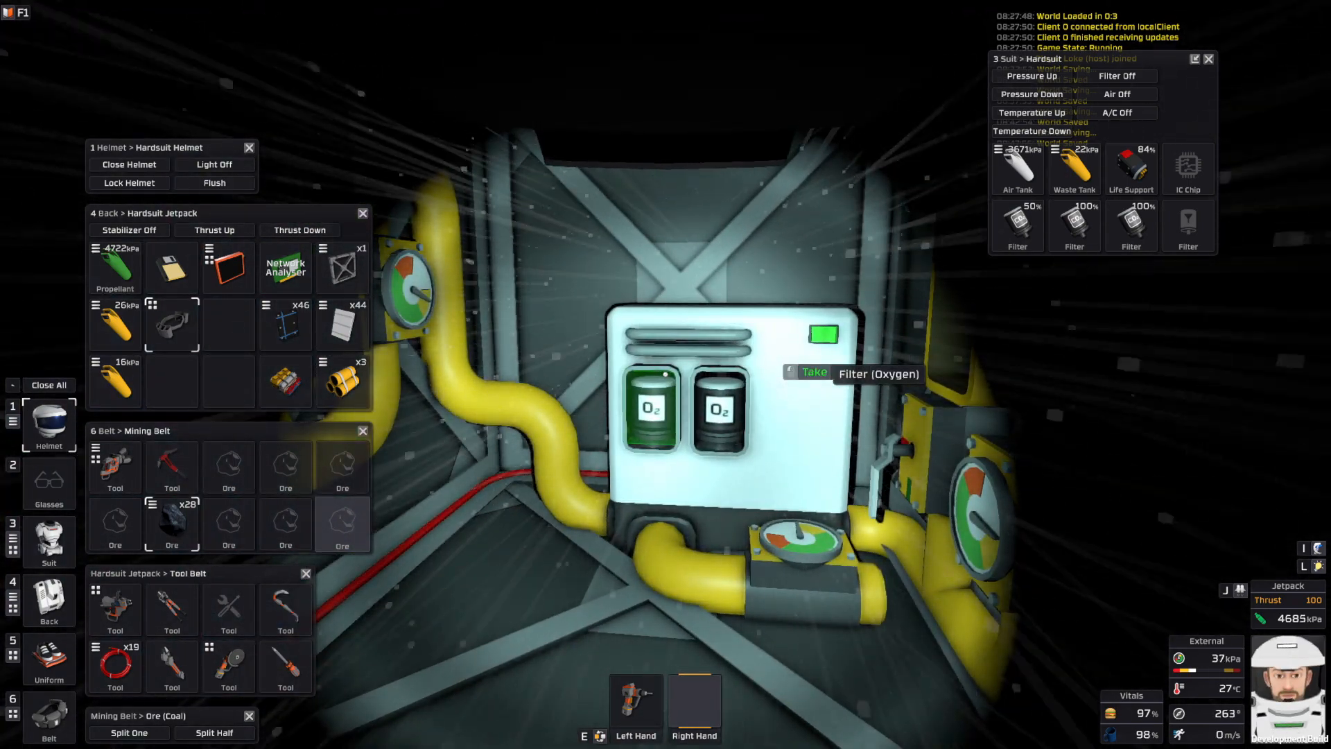
{"action": "left_click", "coordinate": [812, 371]}
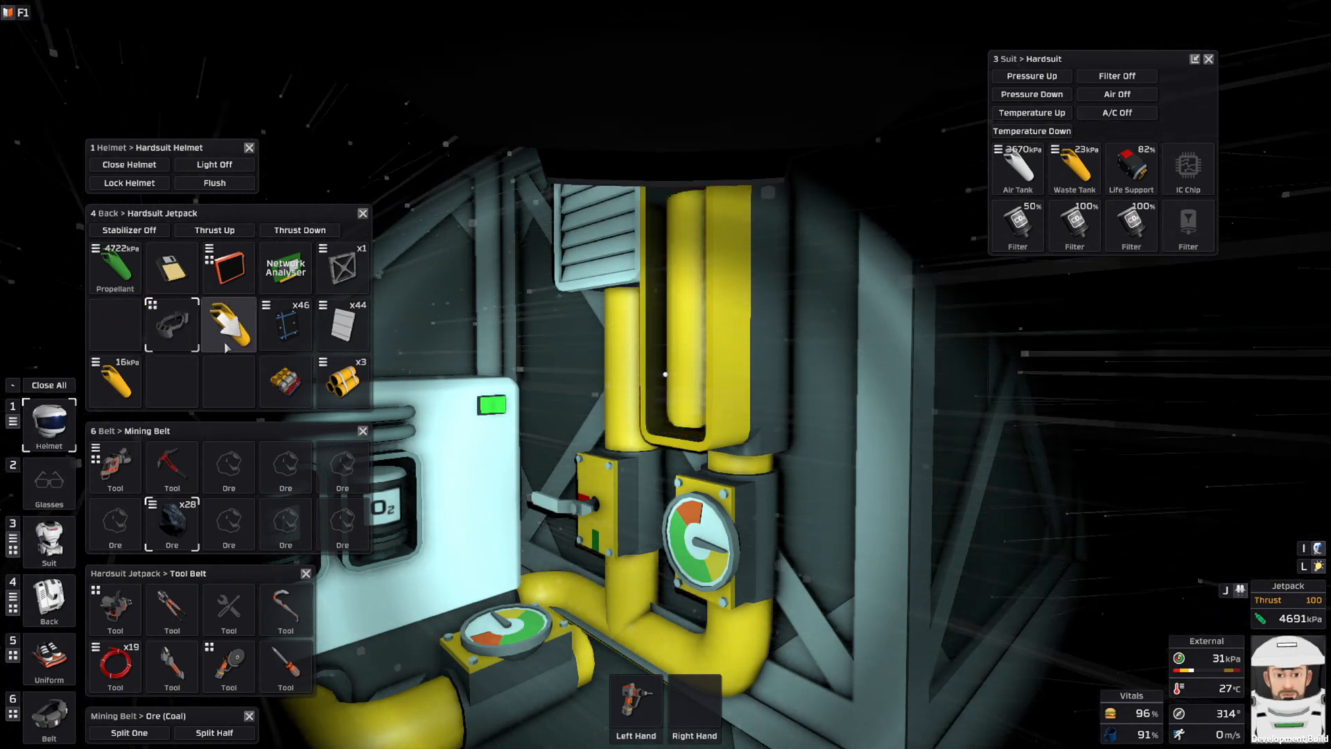
{"action": "mouse_move", "coordinate": [692, 368]}
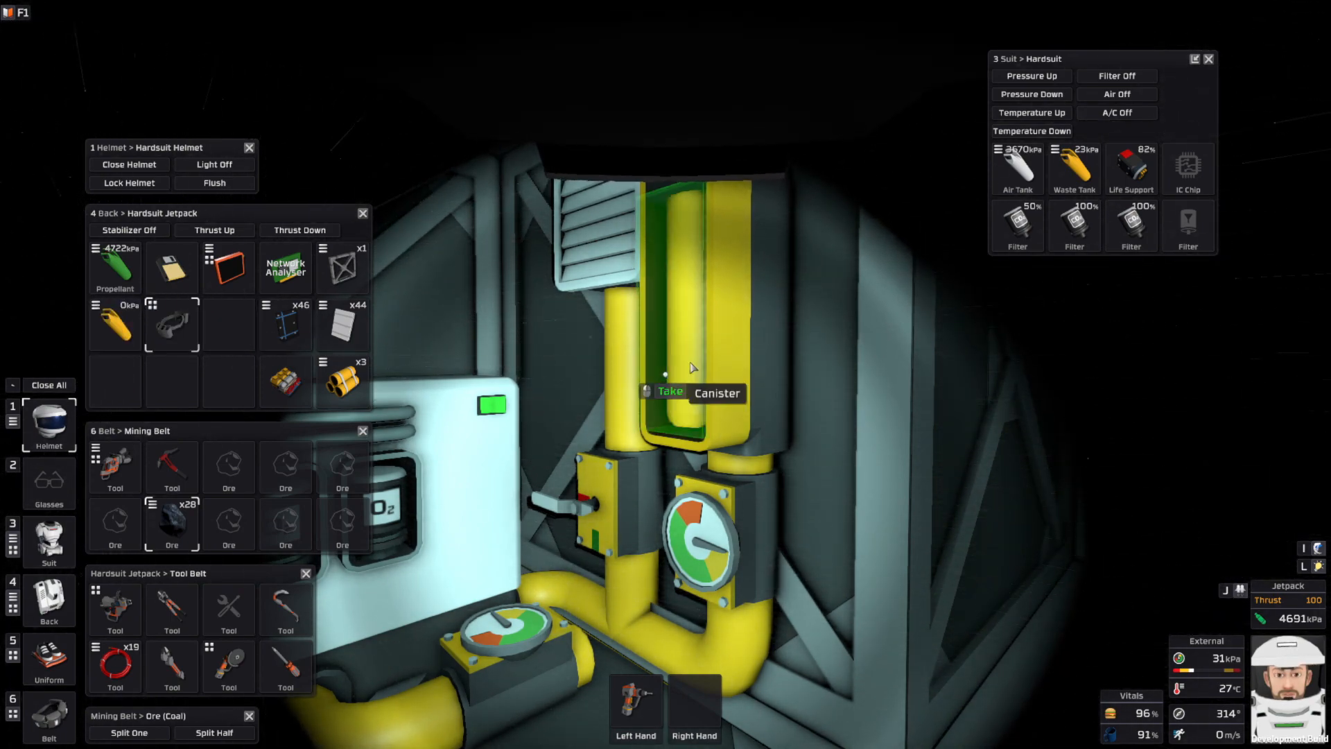